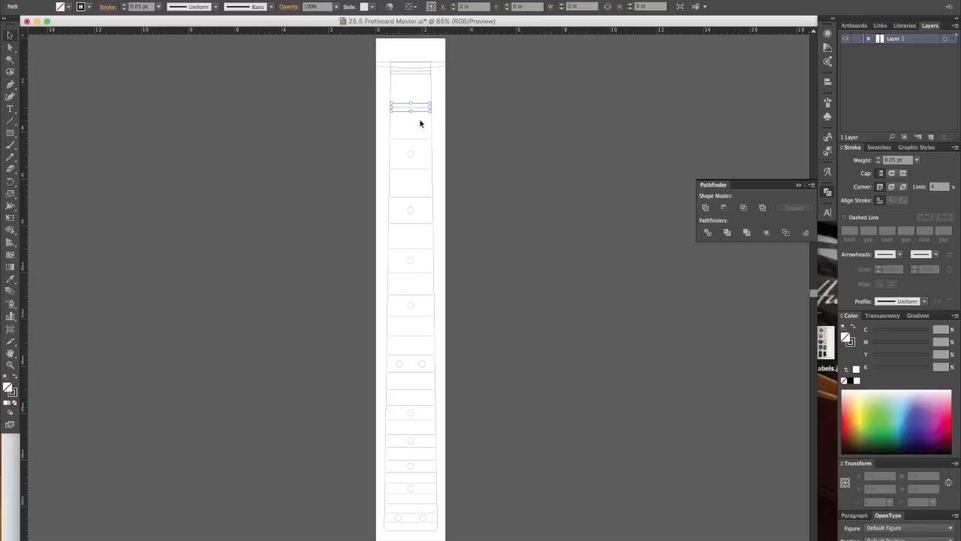
Step: Check the 3 × 22 in Bubinga board, then import '25.5 Fretboard Master.svg'
drag(410, 107, 410, 167)
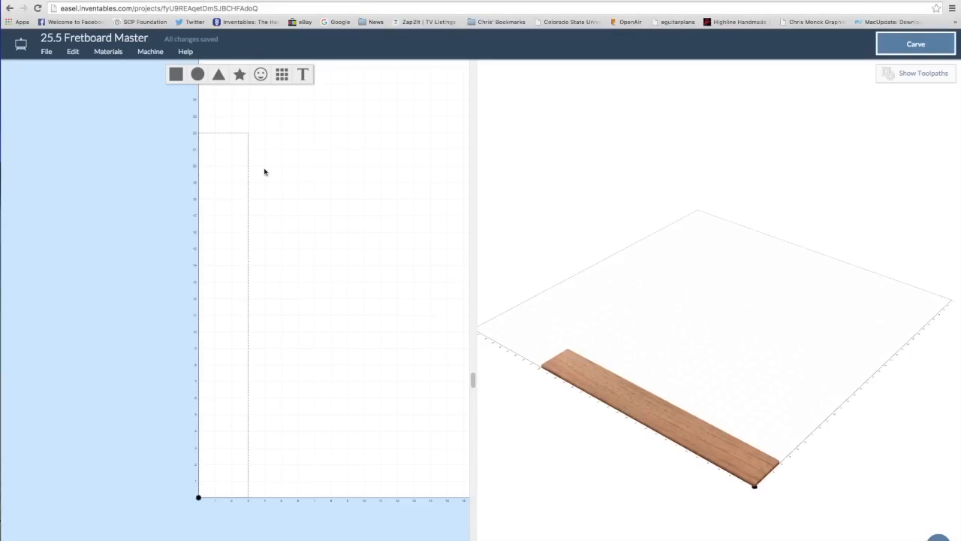
click(108, 51)
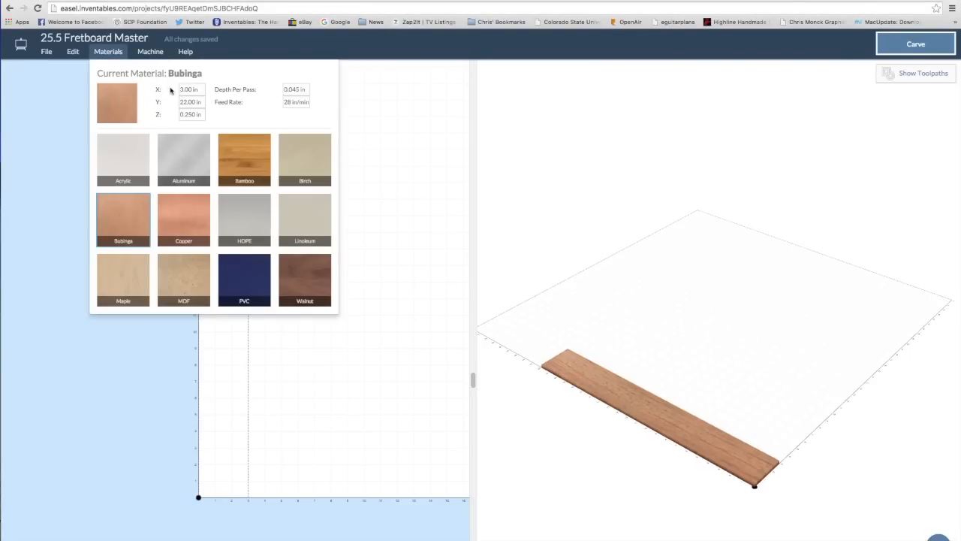
mouse_move(172, 119)
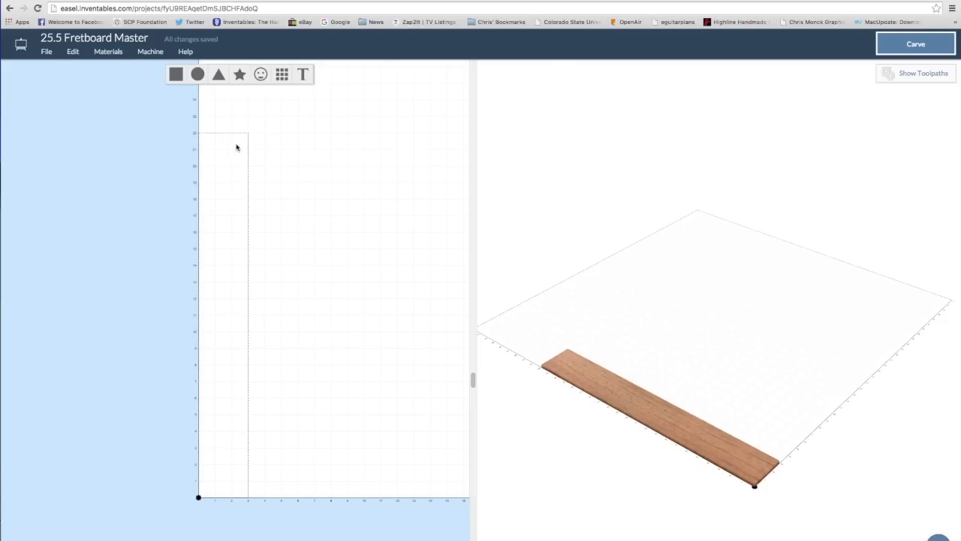
mouse_move(201, 497)
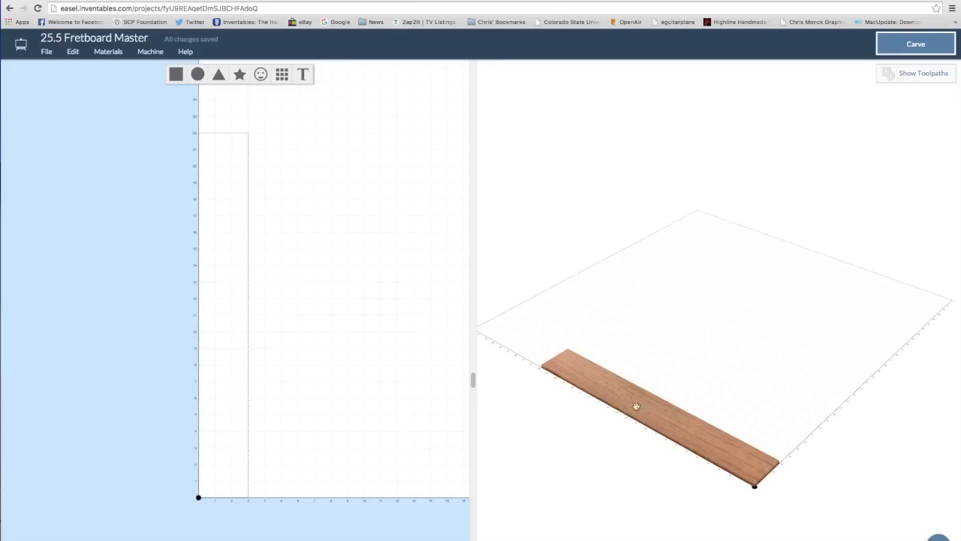
click(47, 51)
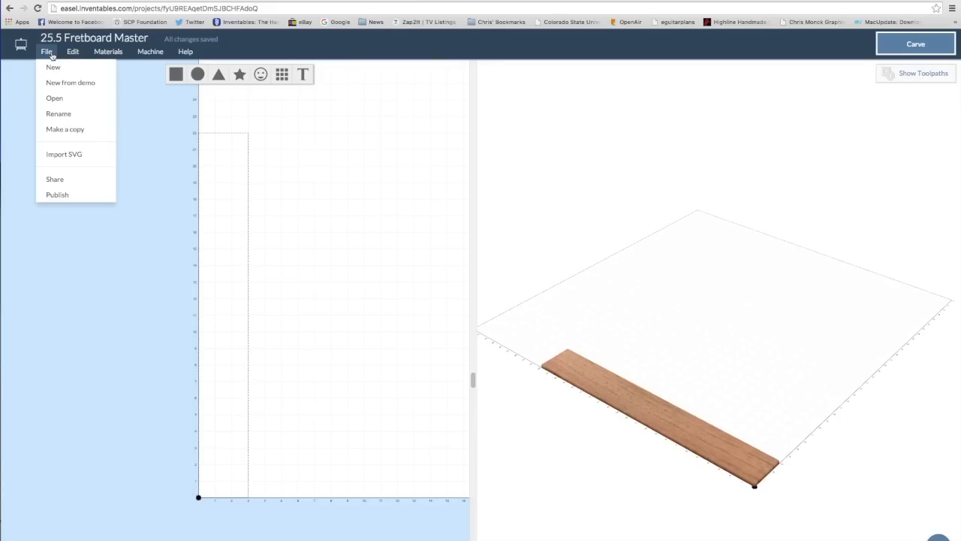
click(64, 154)
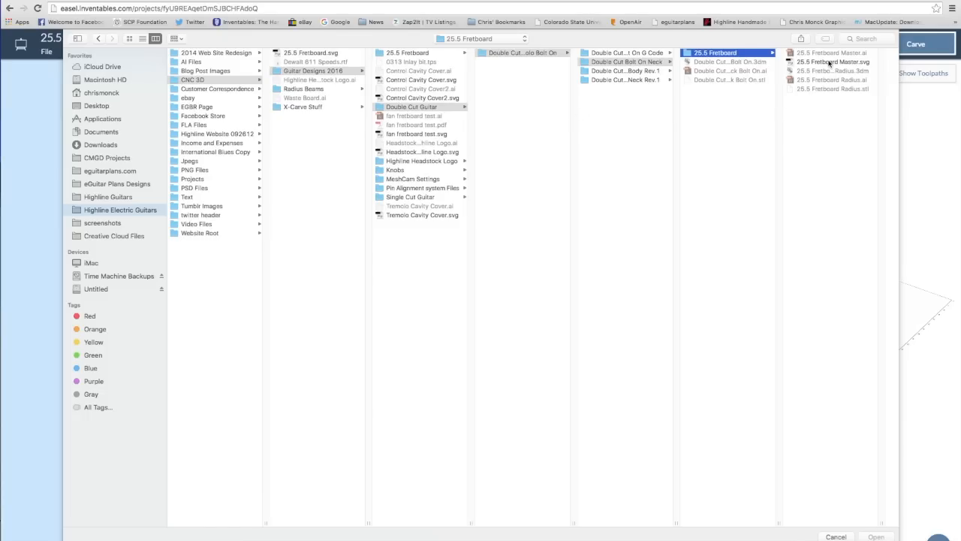
click(741, 62)
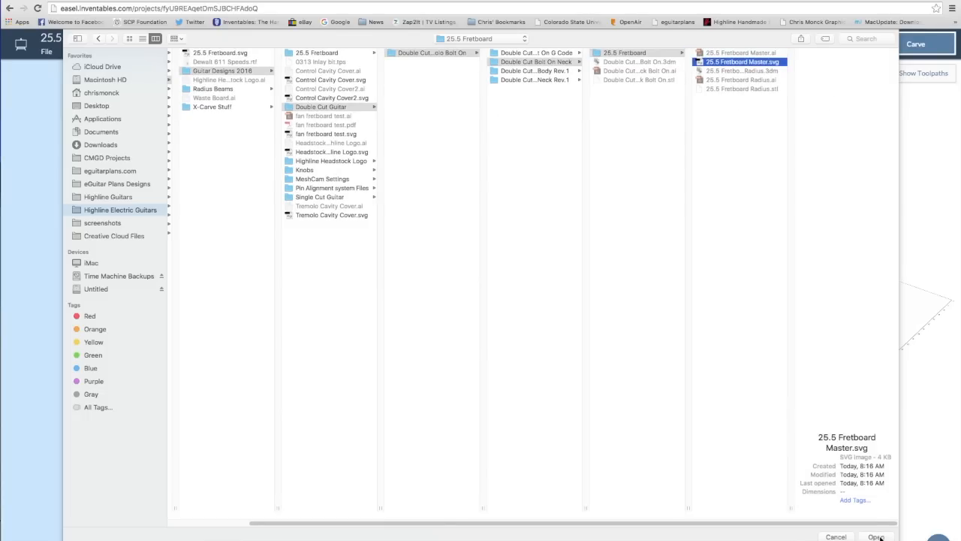
click(875, 536)
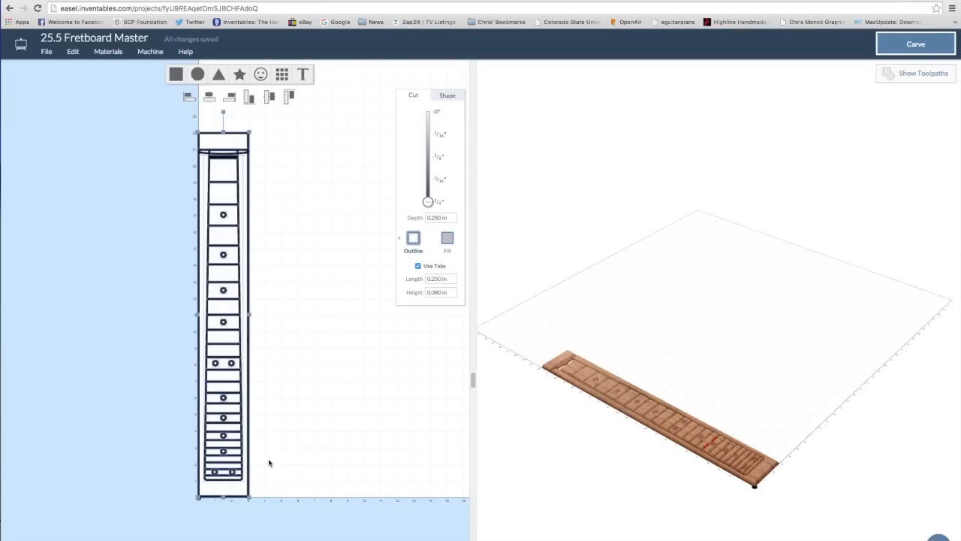
Step: Deselect the design and make a copy of the fretboard project
click(296, 378)
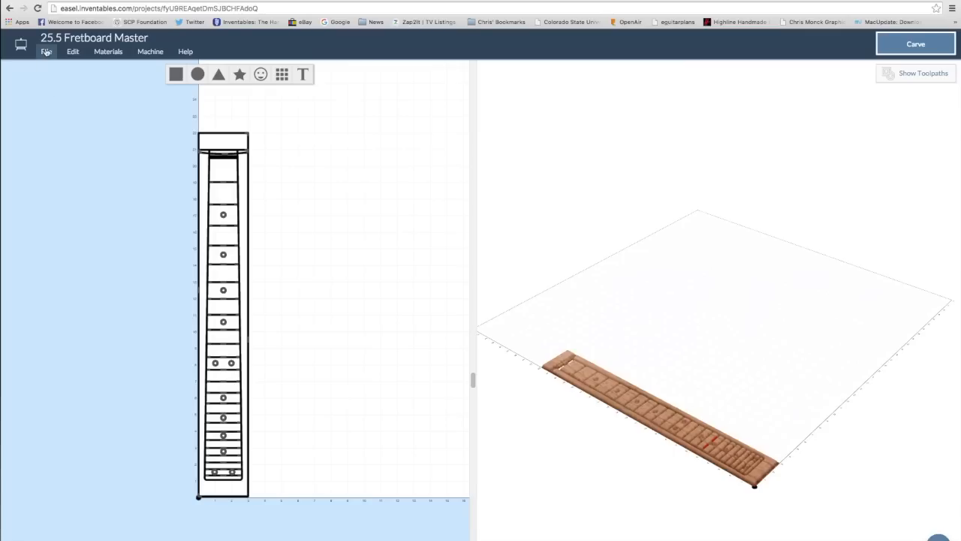
click(46, 51)
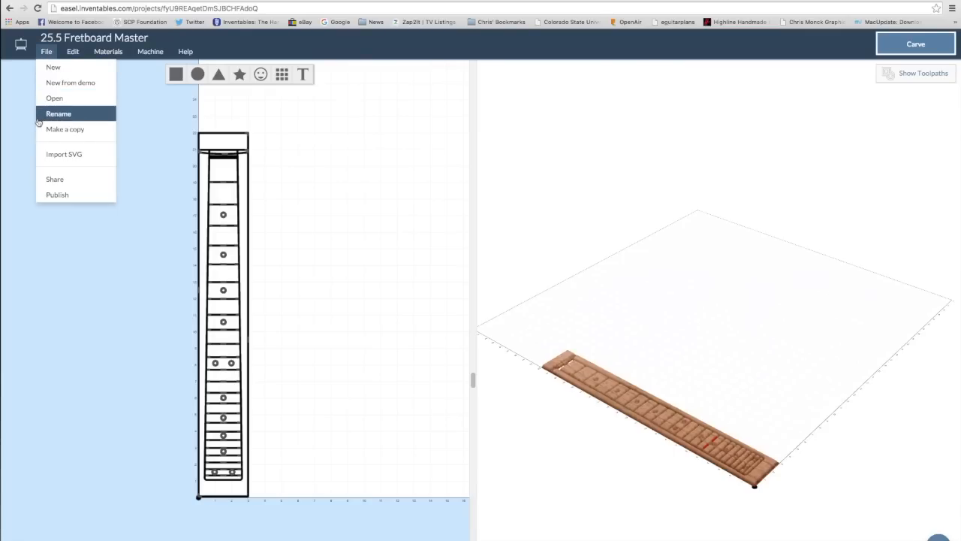
mouse_move(65, 130)
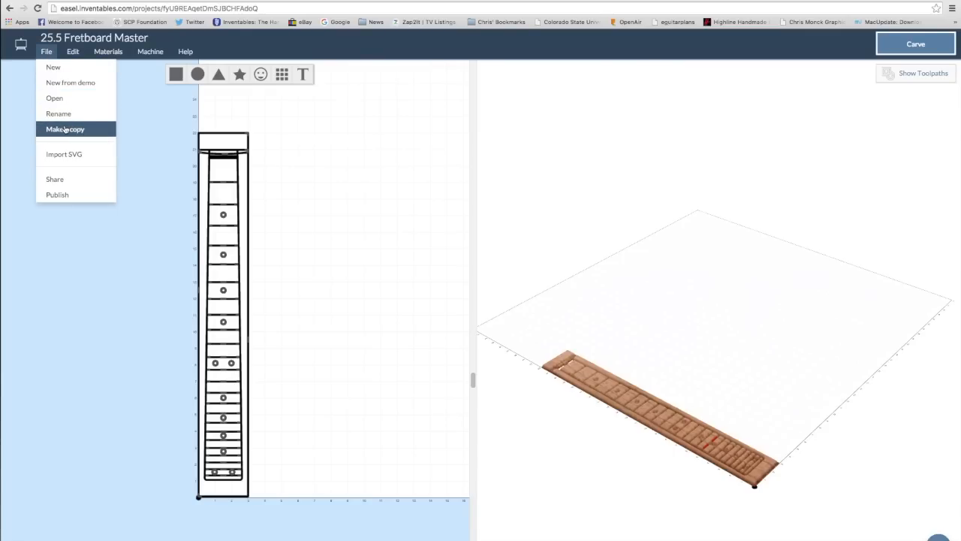
click(65, 128)
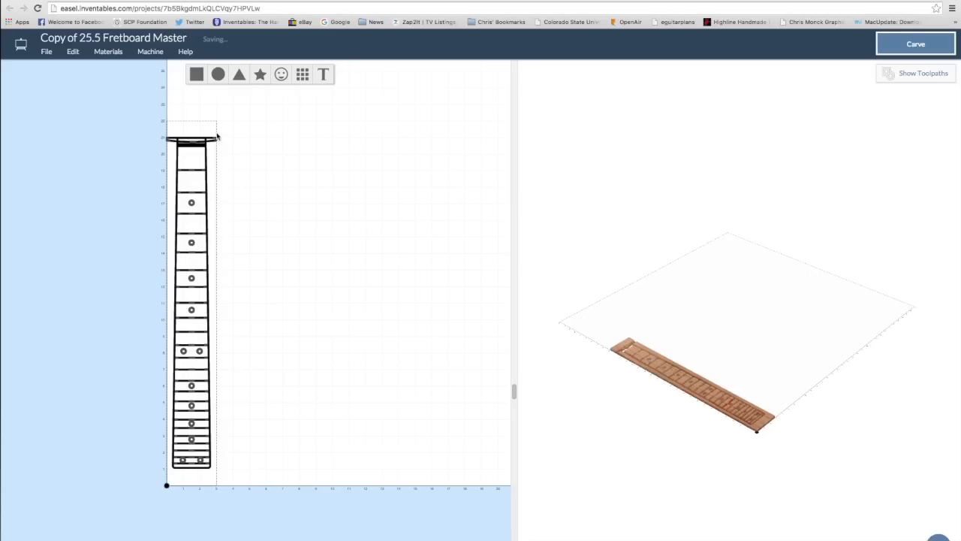
Step: Delete the board outline and the inlay dots from the copy
click(192, 139)
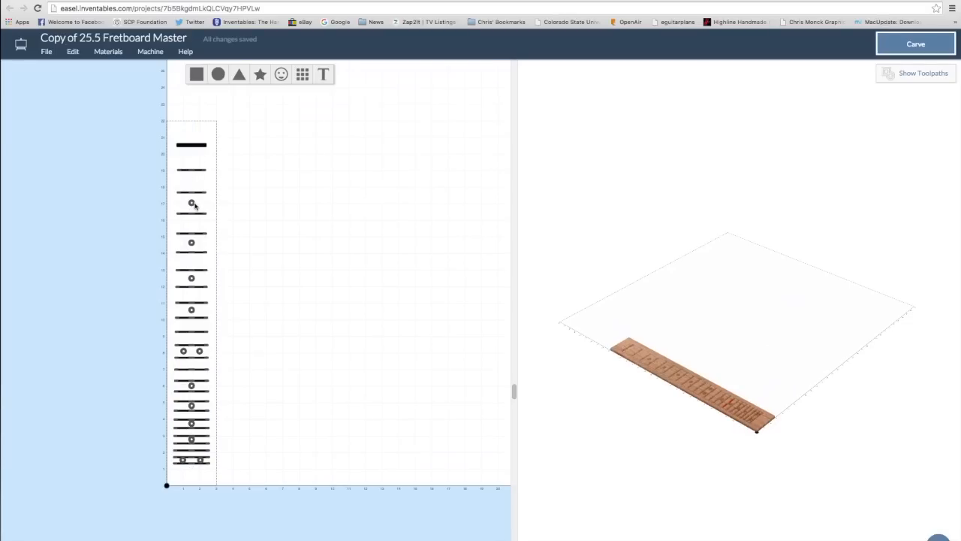
click(191, 203)
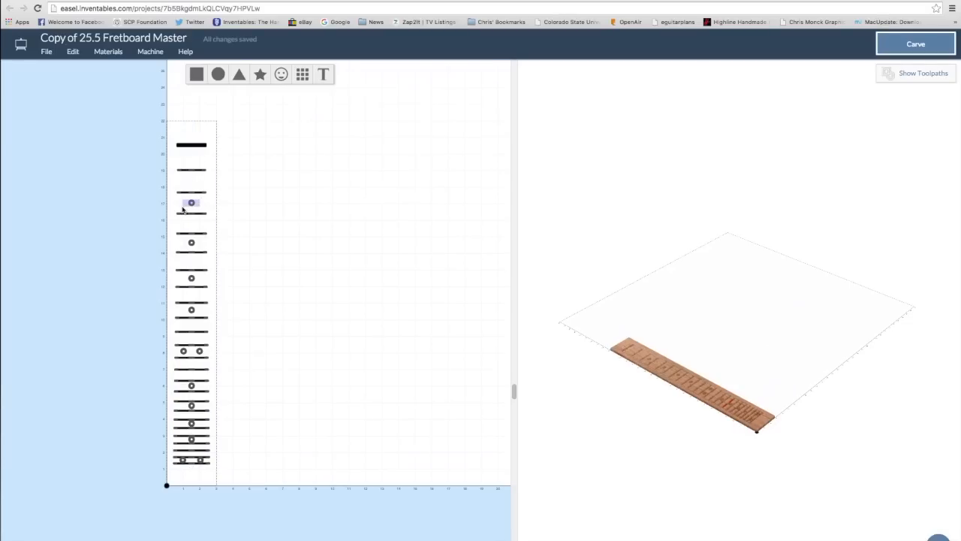
click(191, 203)
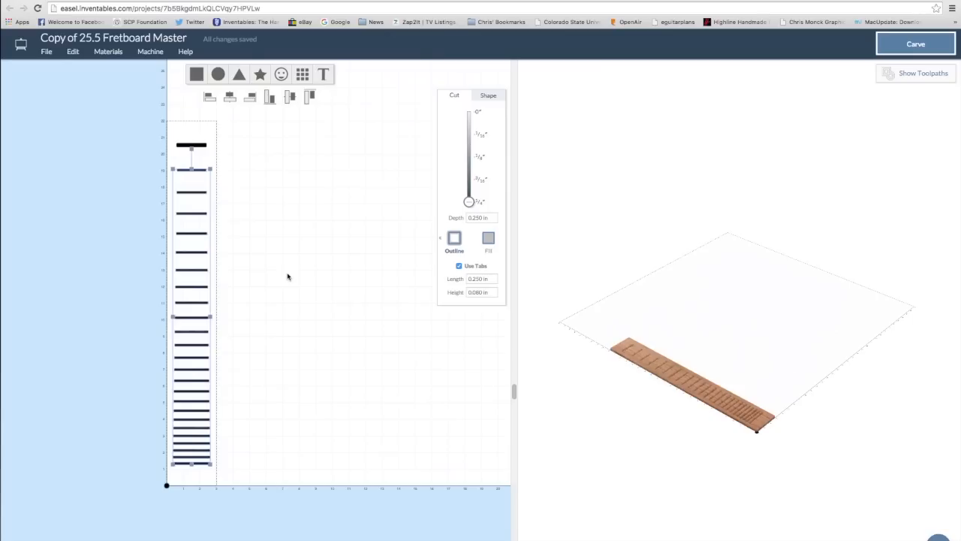
Step: Set the machine bit size to 0.023 in
click(150, 51)
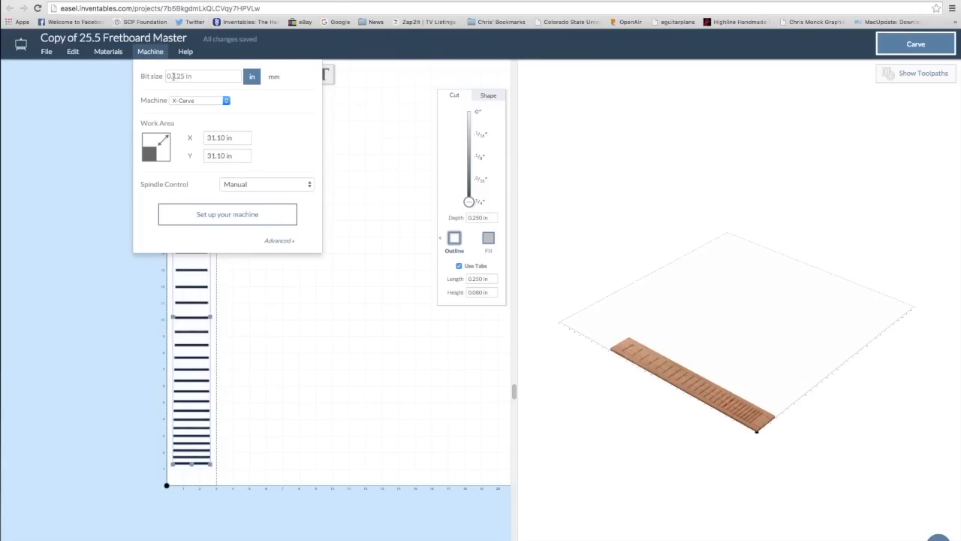
click(202, 76)
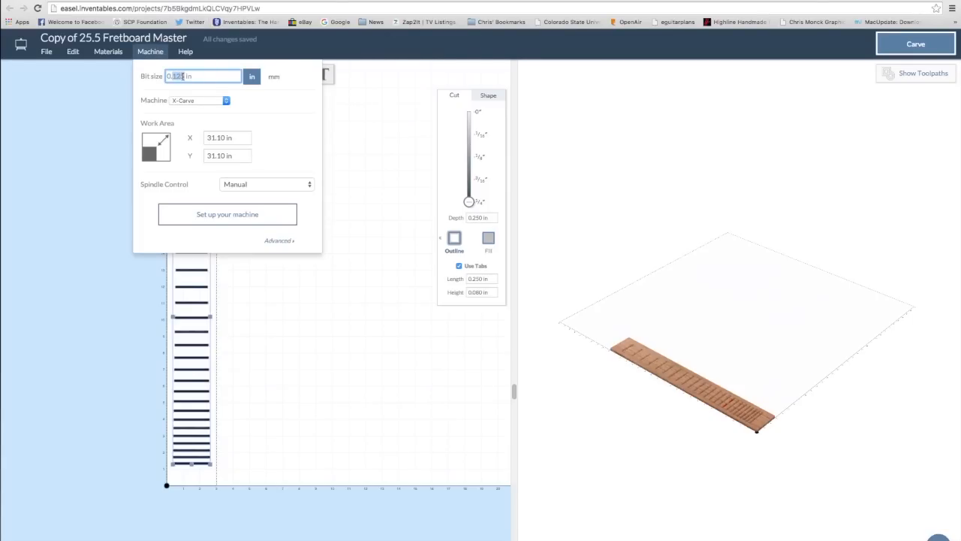
text(0.023)
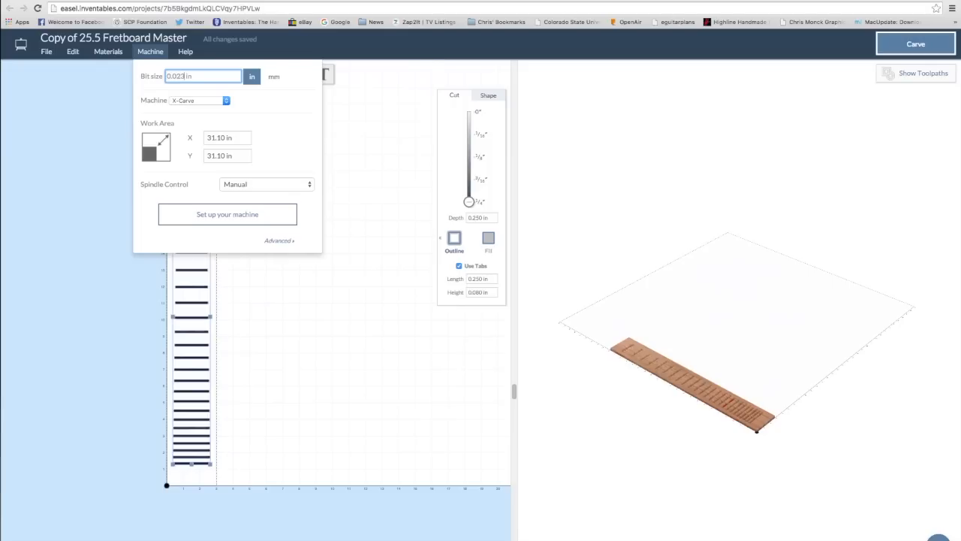
click(87, 215)
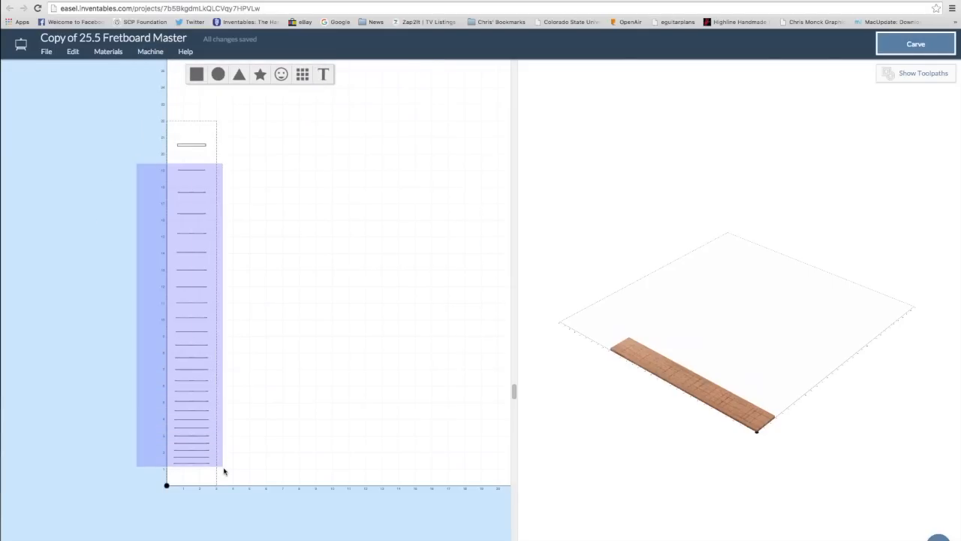
Step: Select the fret slot lines and reduce their cut depth to about 0.038 in
click(192, 316)
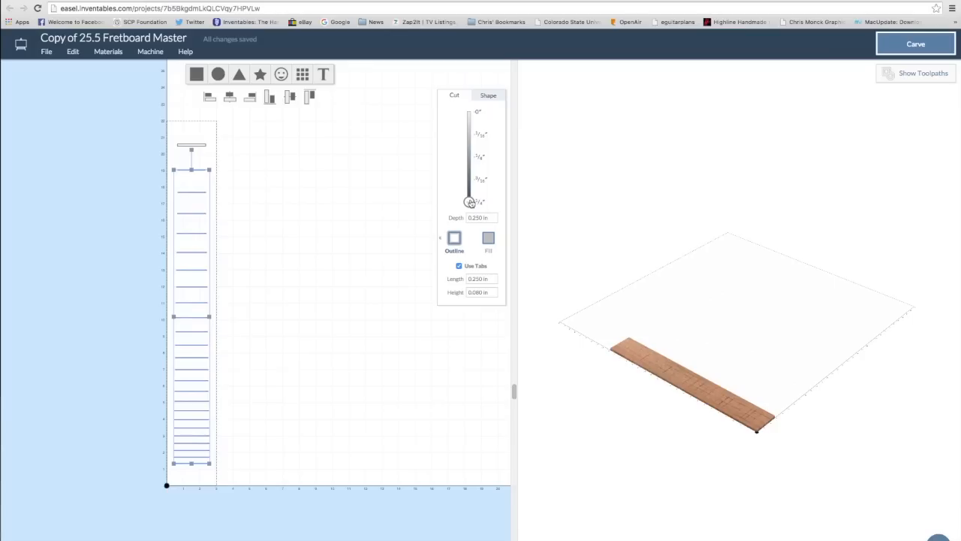
drag(469, 201, 468, 126)
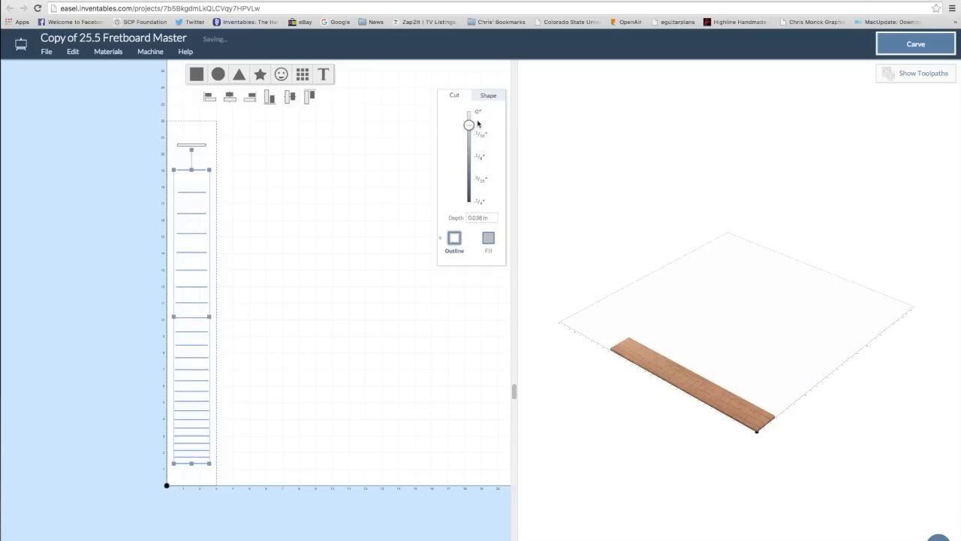
click(479, 218)
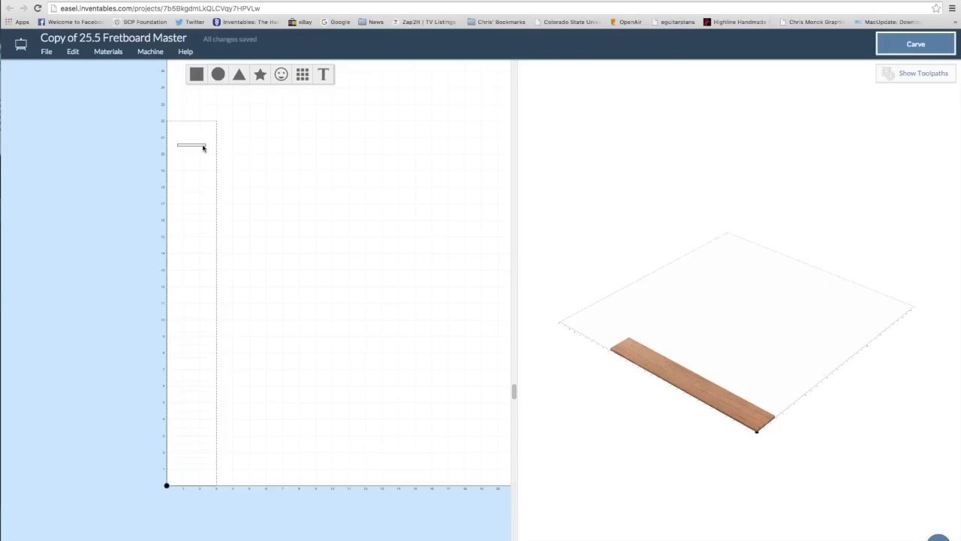
Step: Give Bubinga a 0.015 in depth per pass and 20 in/min feed rate
click(191, 144)
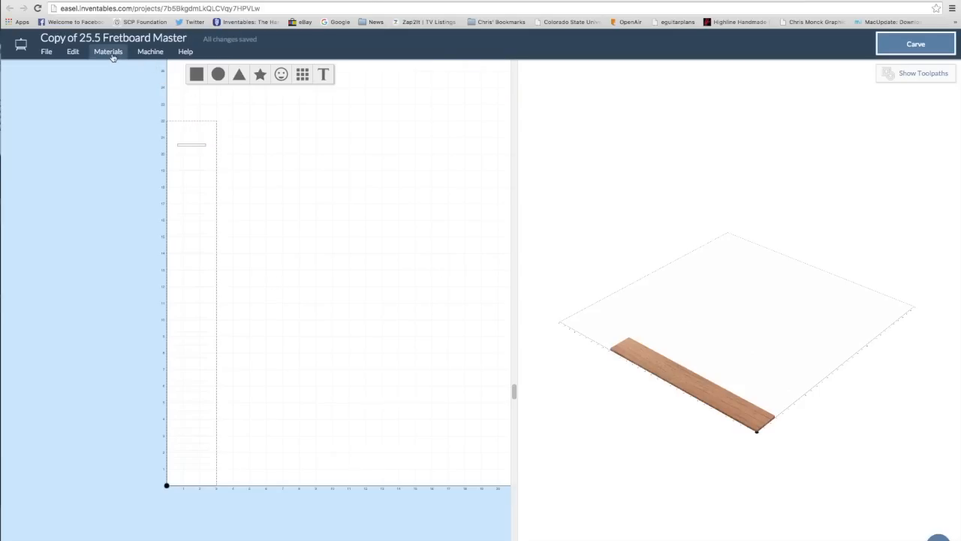
click(109, 52)
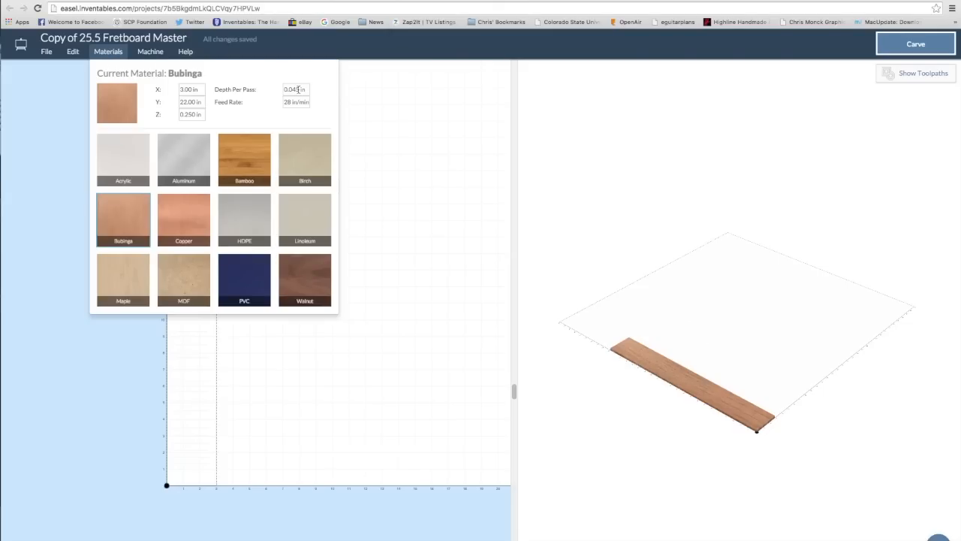
click(295, 89)
text(0.015)
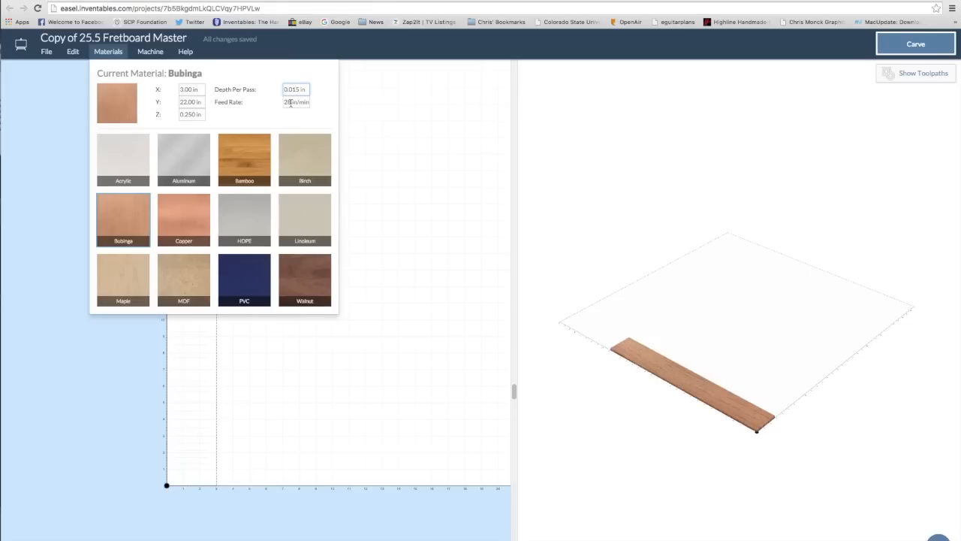
click(296, 101)
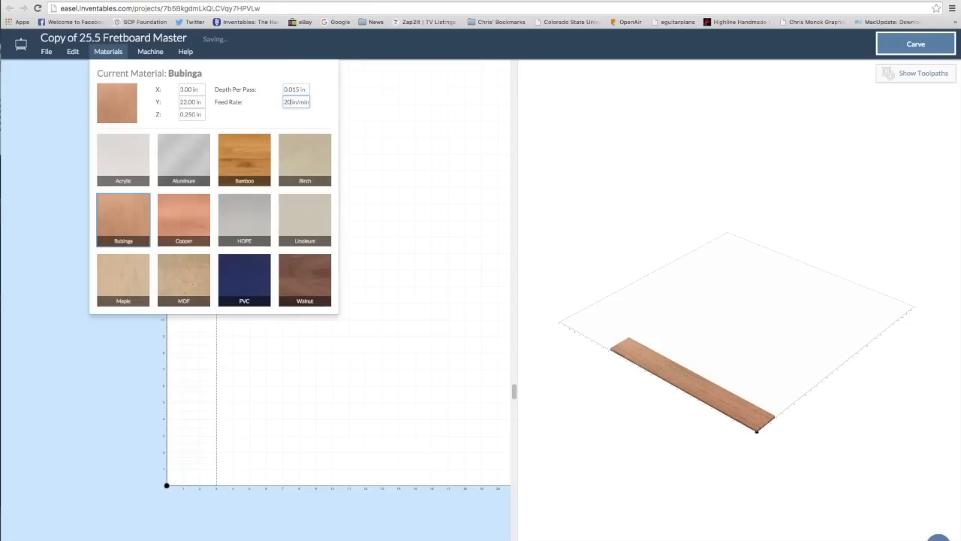
click(109, 51)
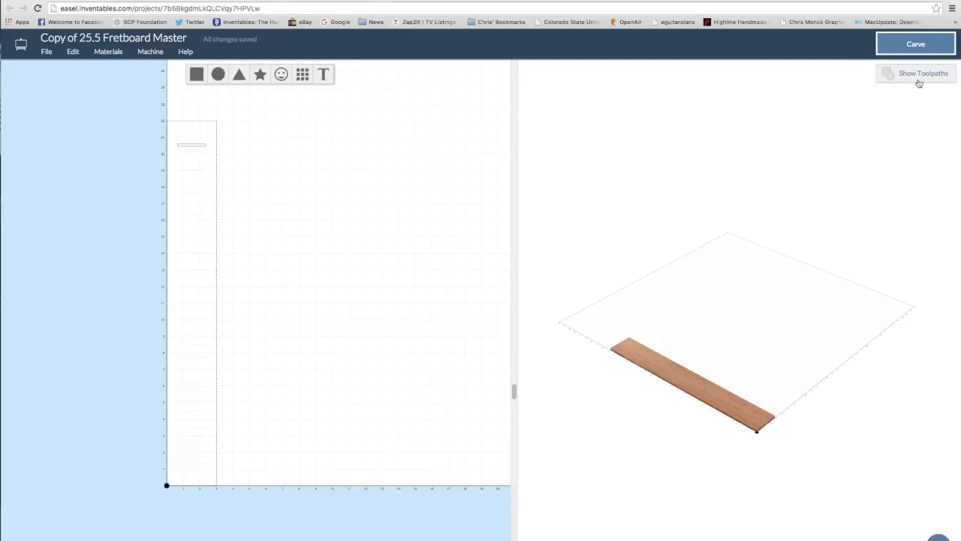
Step: Preview the slot toolpaths in 3D and rename the project '25.5 Fretboard Slots'
click(922, 73)
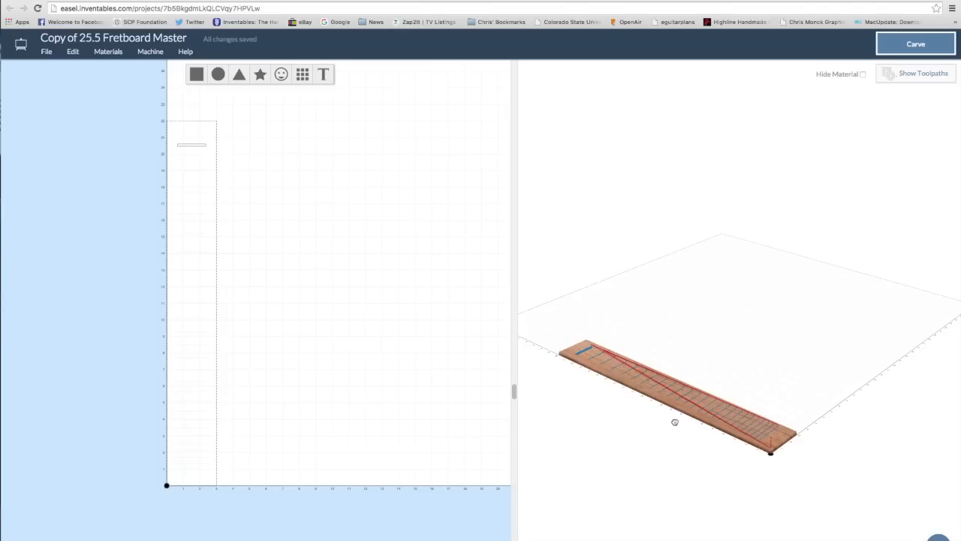
drag(674, 421, 578, 371)
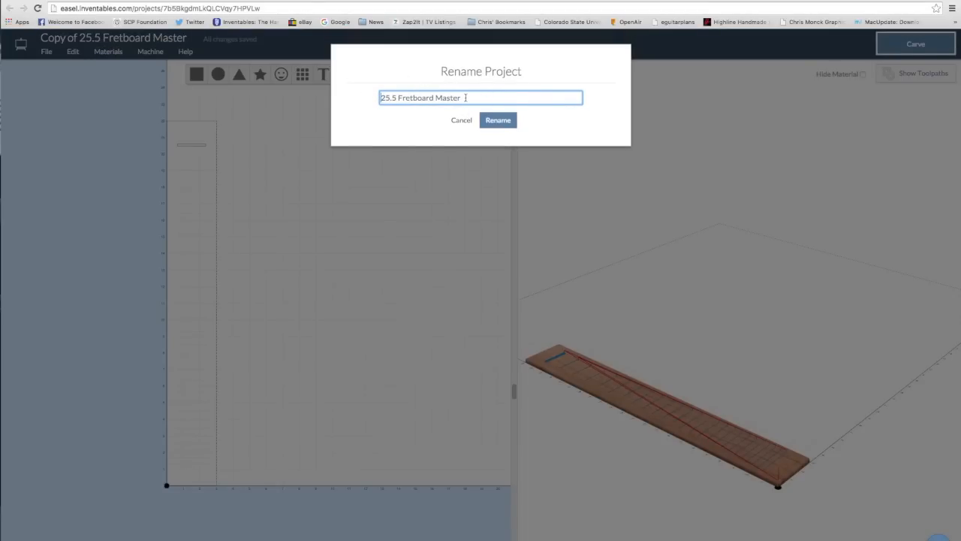
double_click(448, 98)
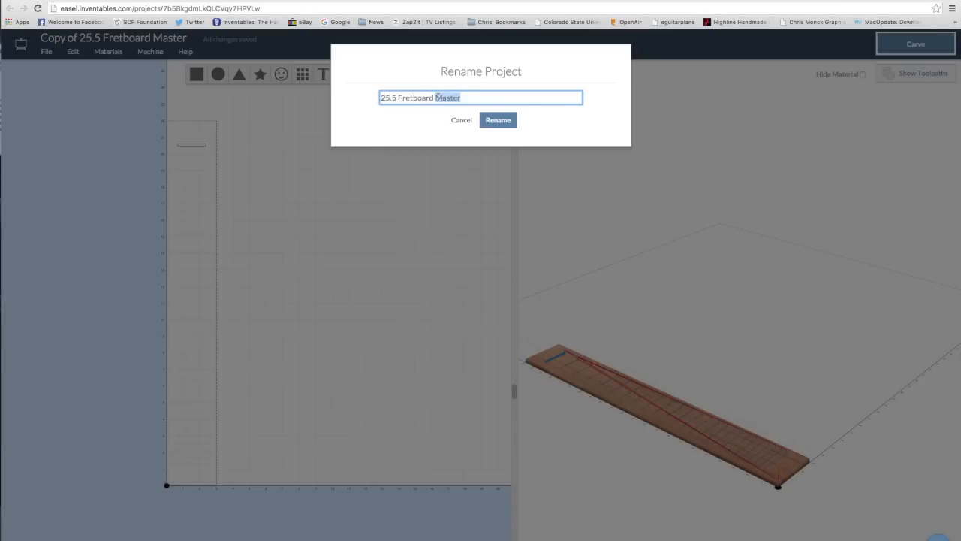
text(25.5 Fretboard Slot)
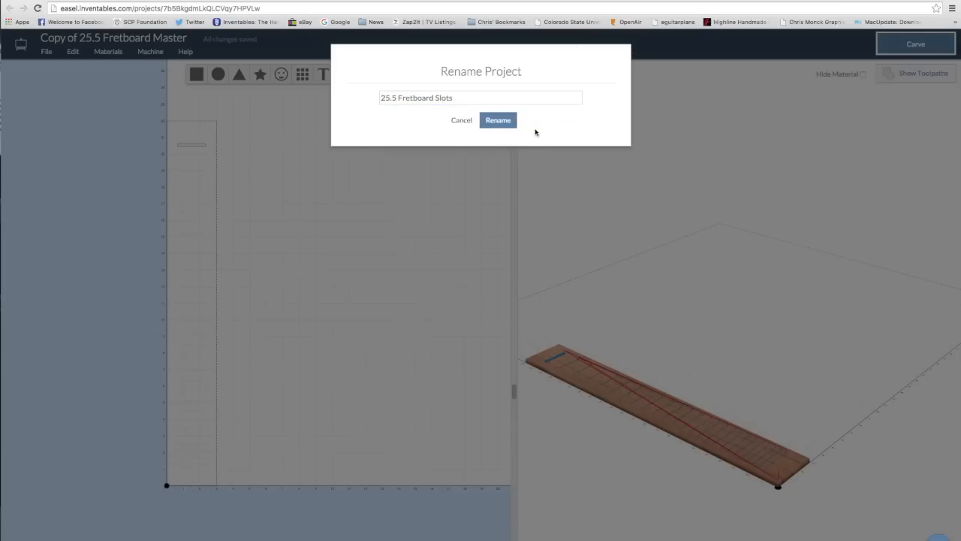
click(498, 120)
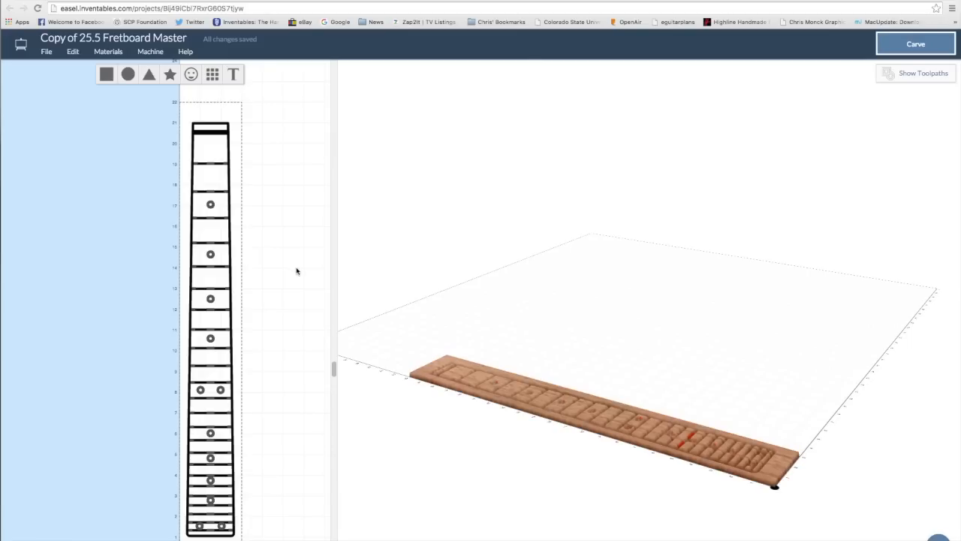
mouse_move(296, 272)
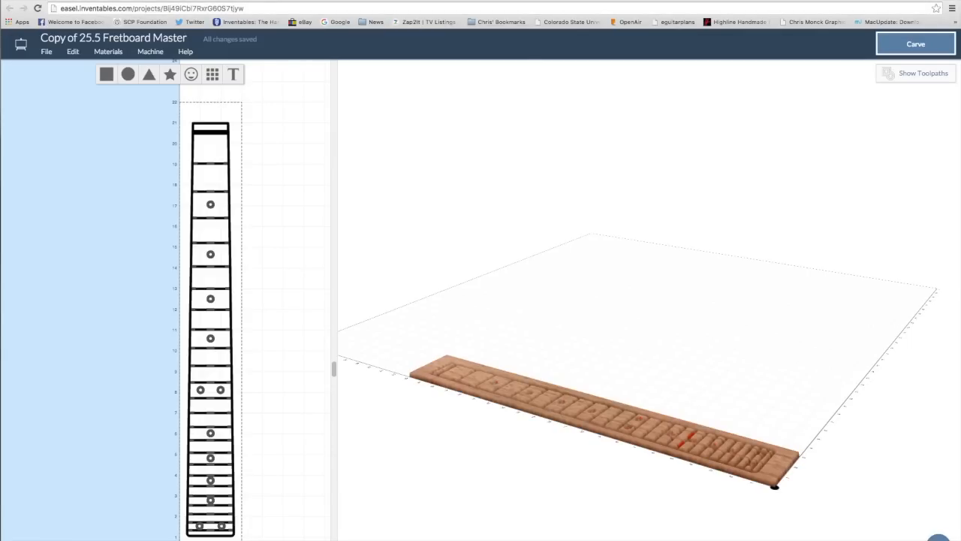
Step: Select the fret lines and board outline in the copy for removal
click(47, 51)
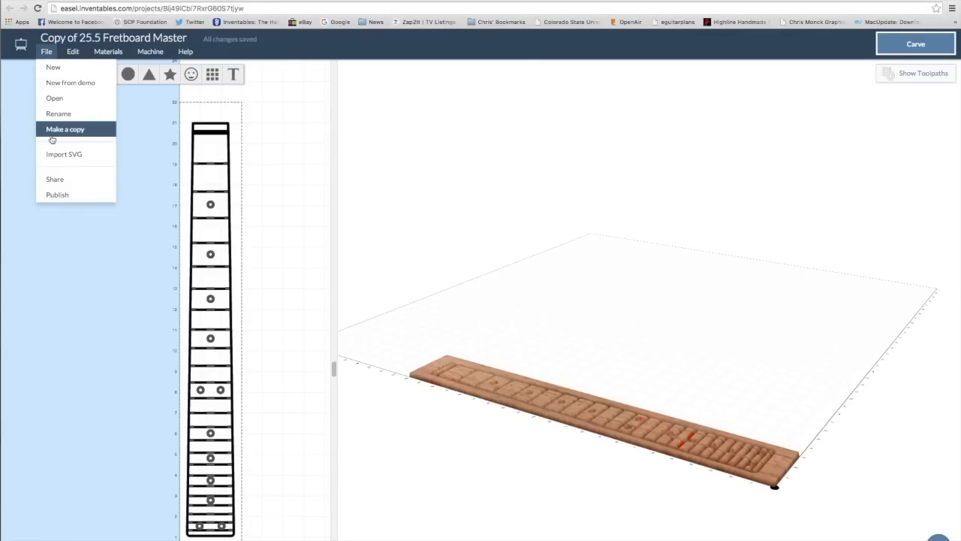
mouse_move(75, 135)
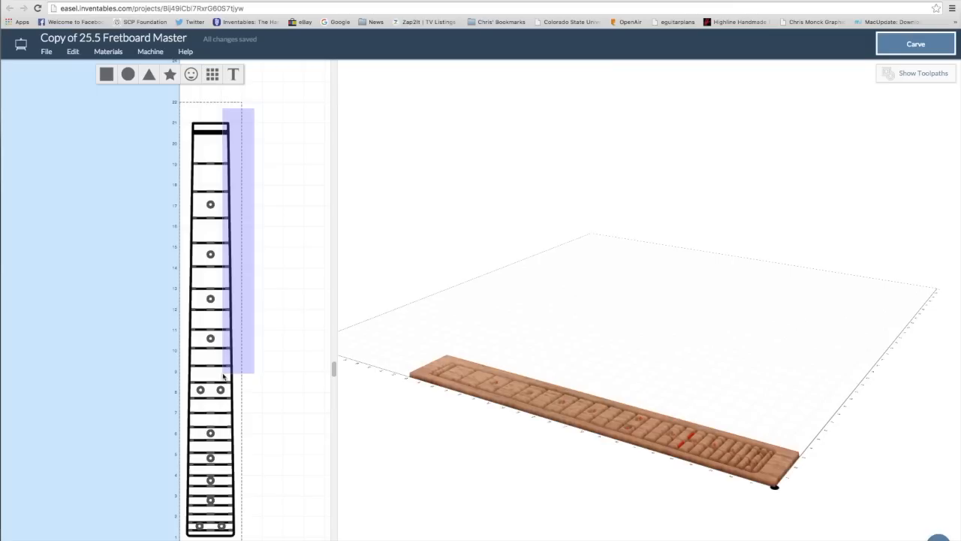
click(210, 367)
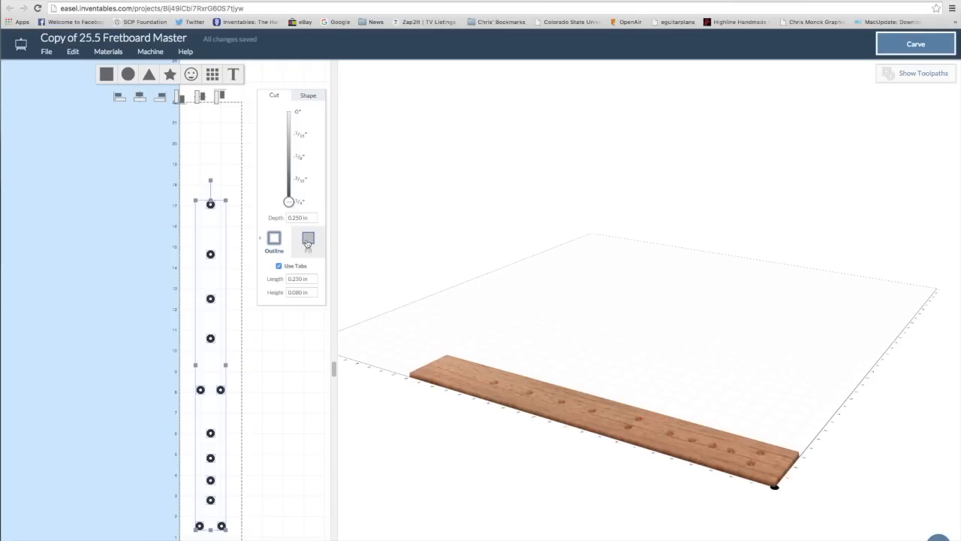
Step: Make the marker dots Fill pockets 0.125 in deep and preview their toolpaths
click(307, 238)
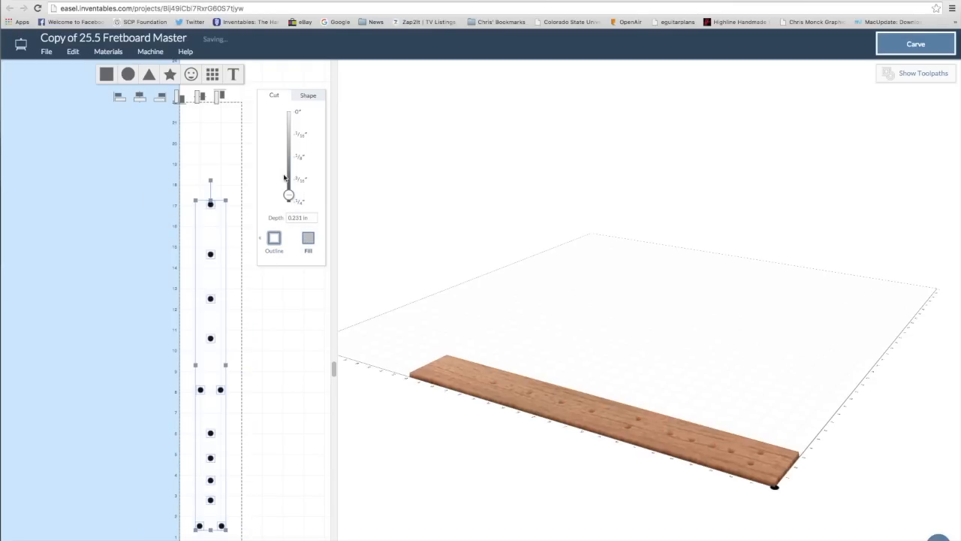
drag(289, 196, 287, 158)
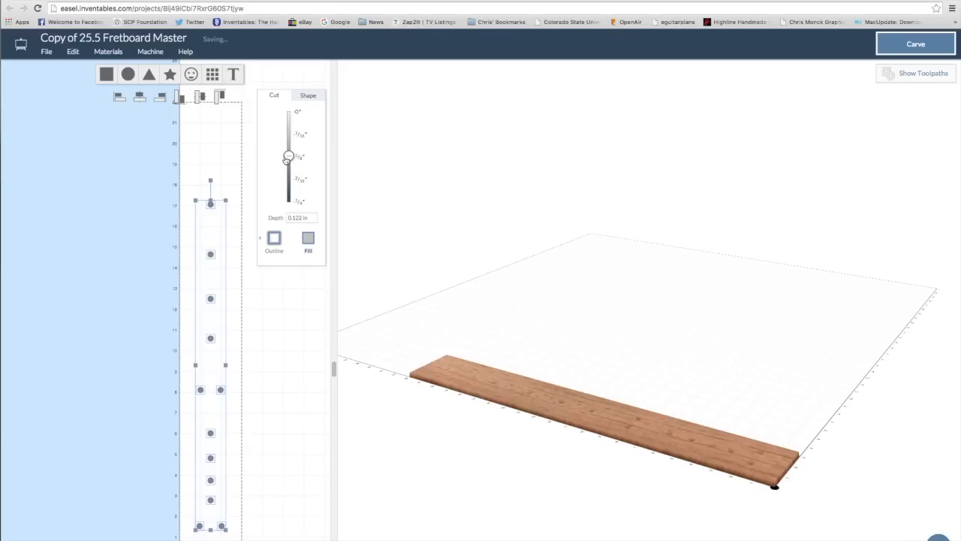
click(299, 217)
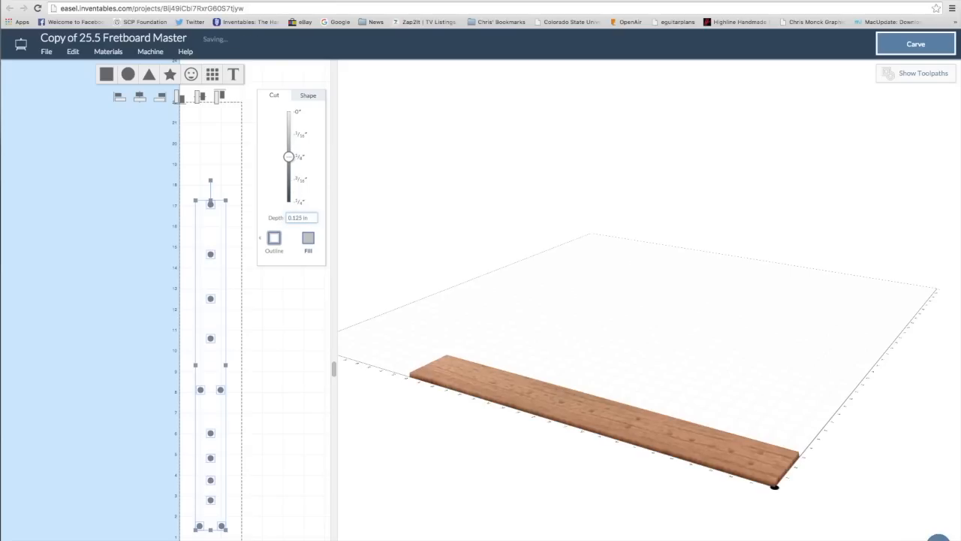
click(262, 167)
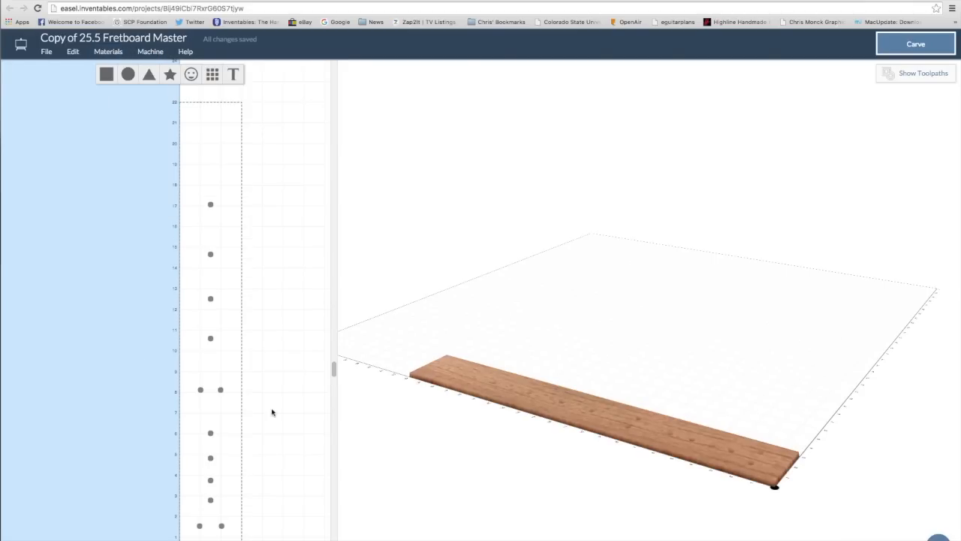
mouse_move(916, 73)
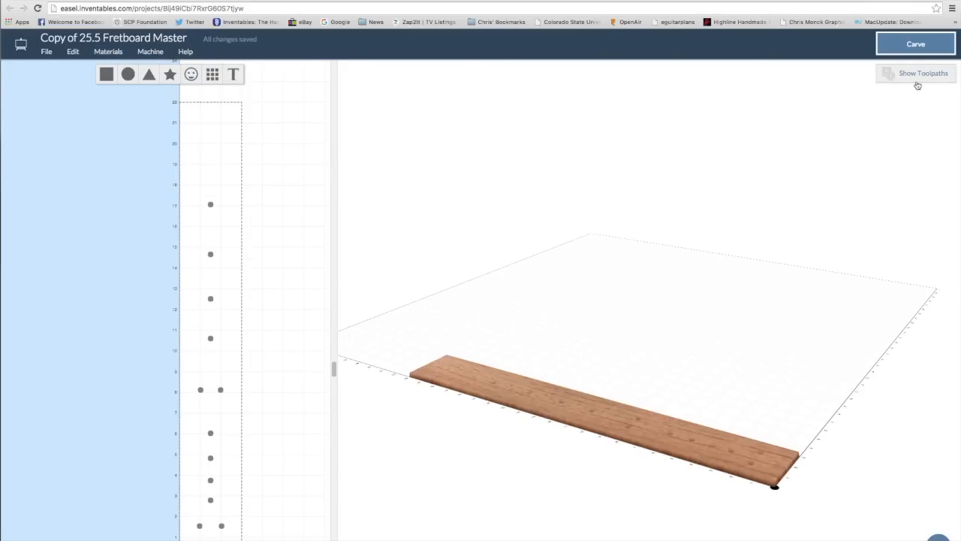
click(922, 73)
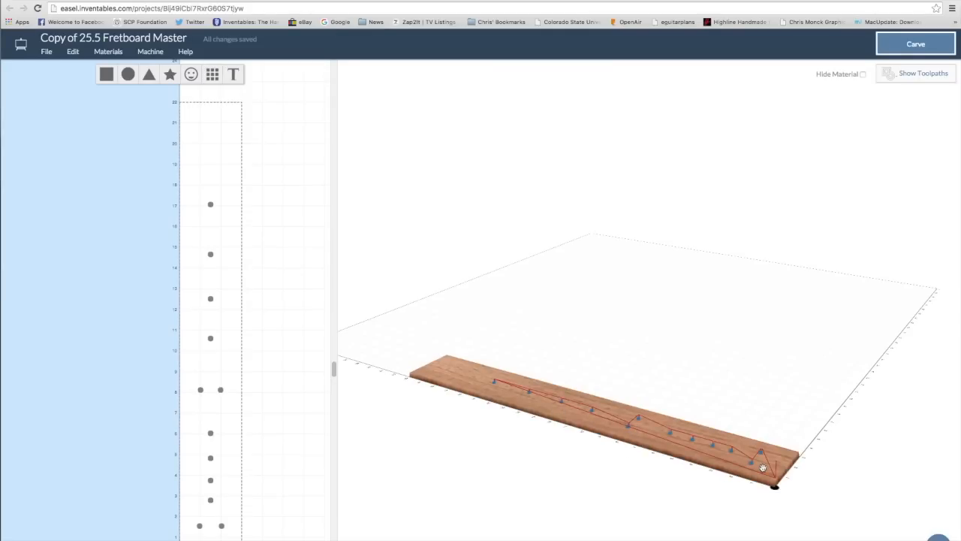
mouse_move(781, 471)
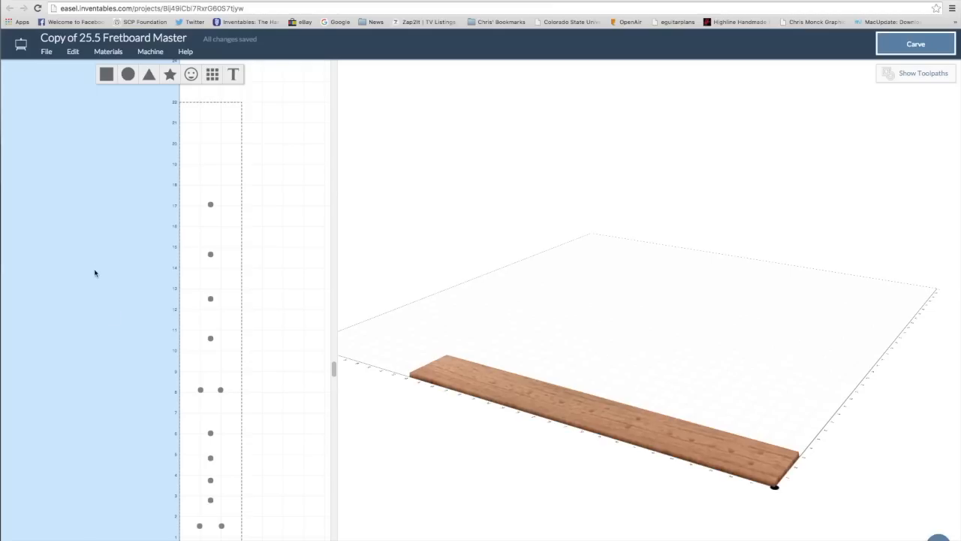
mouse_move(72, 49)
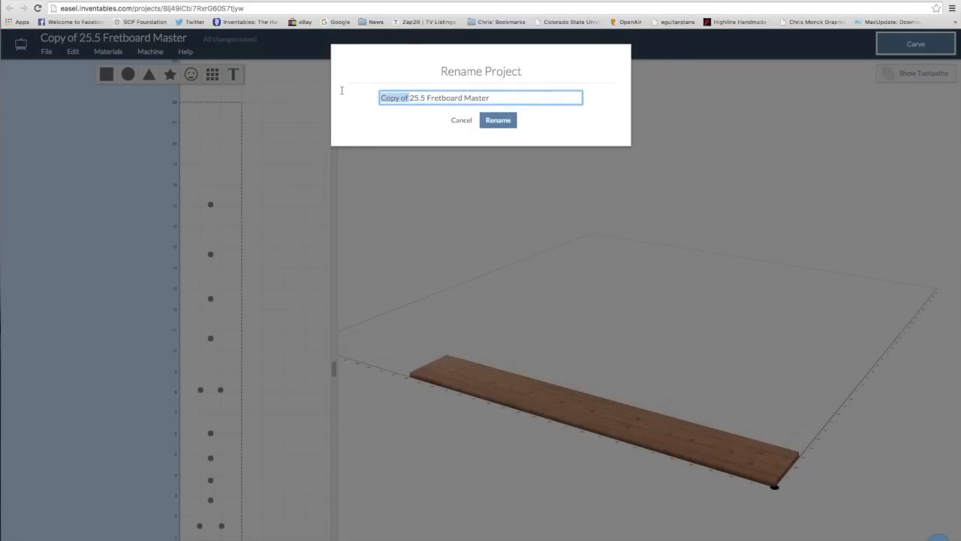
Step: Enter '25.5 Fretboard Markers' as the project name and confirm
text(25.5 Fretboard Masters)
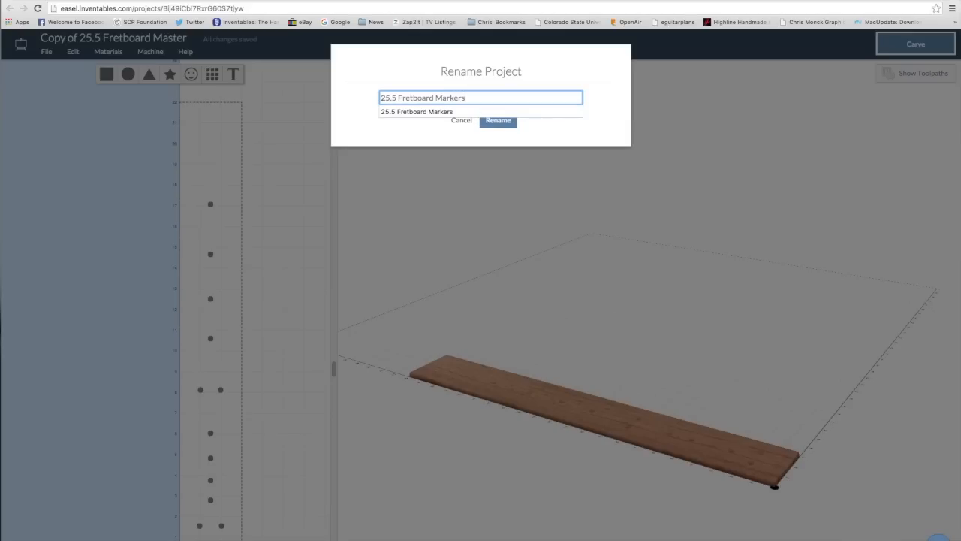
click(498, 121)
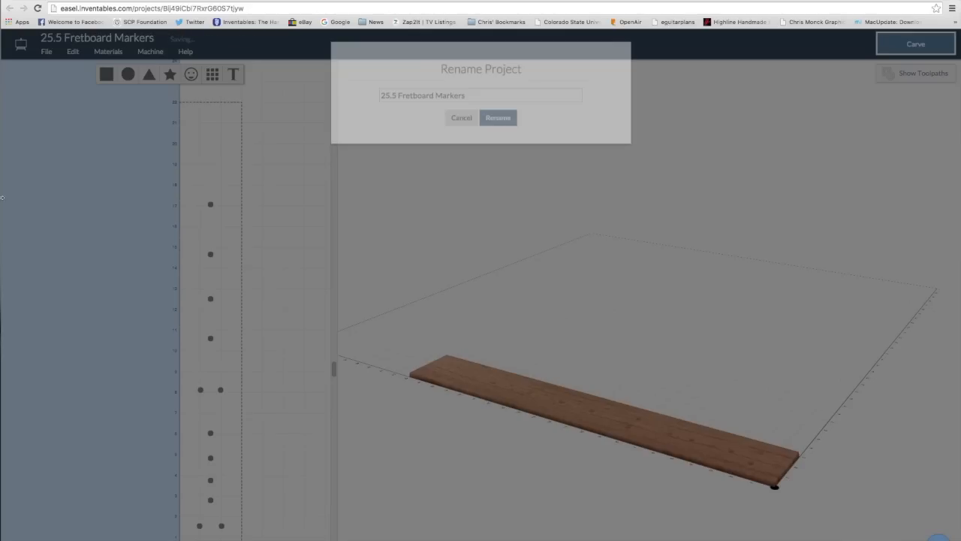
click(498, 118)
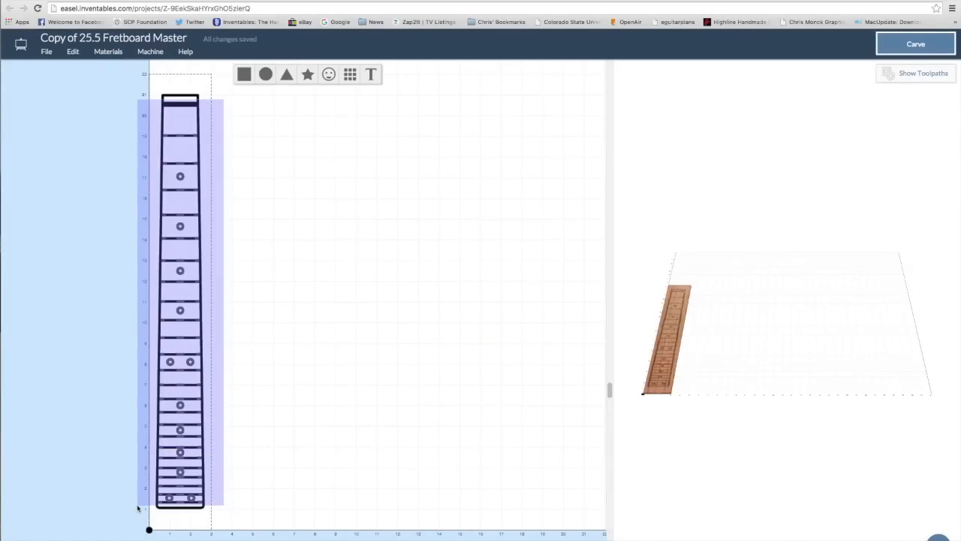
Step: Delete frets and dots, then cut the outline 0.250 in deep with 0.125 in tabs
click(180, 300)
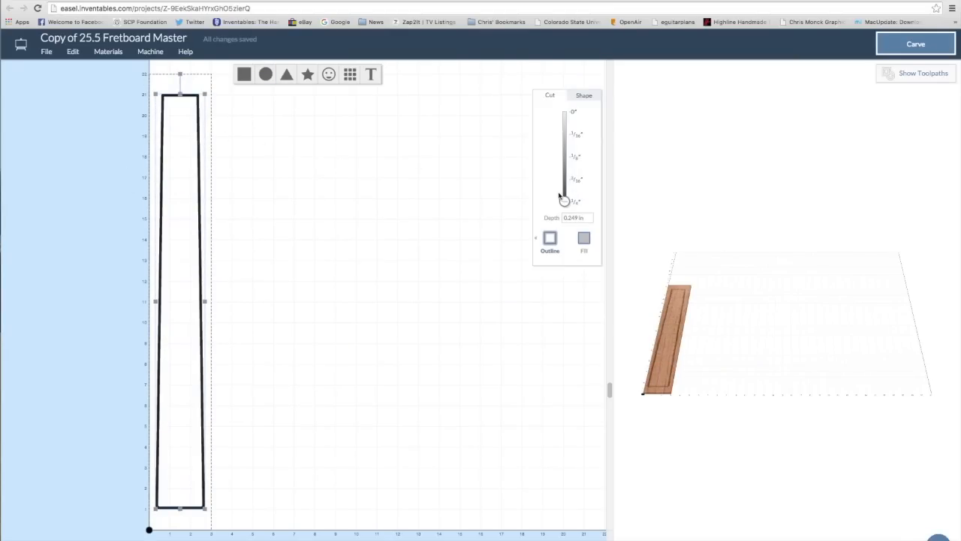
click(549, 239)
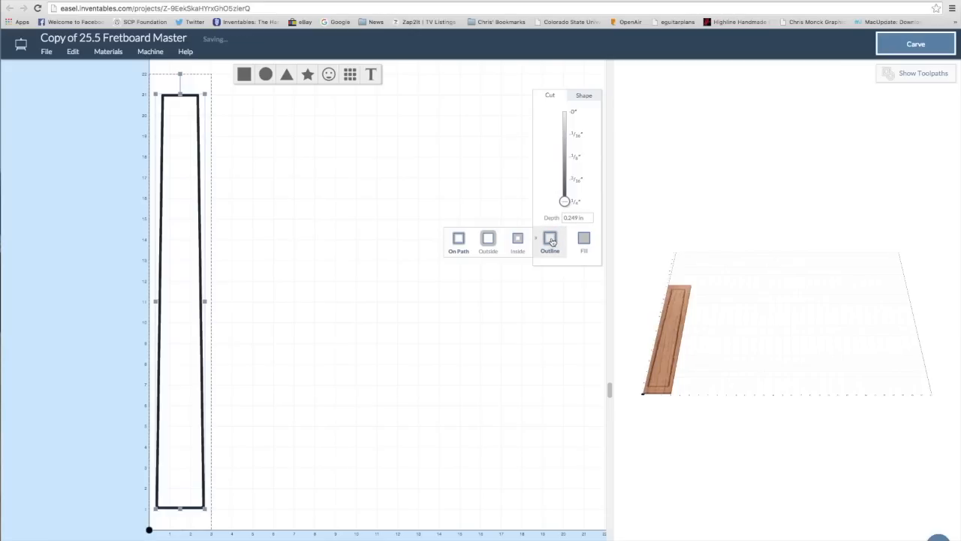
click(549, 240)
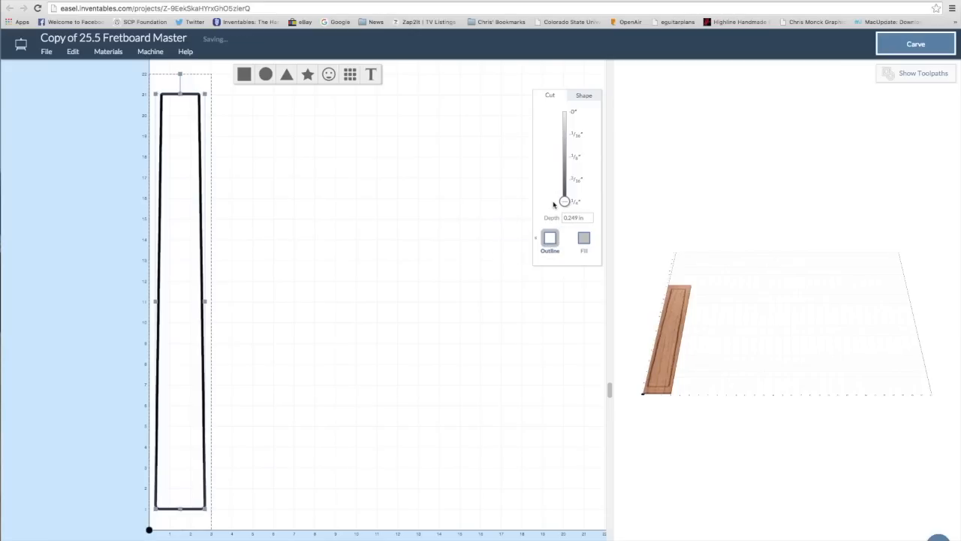
click(555, 266)
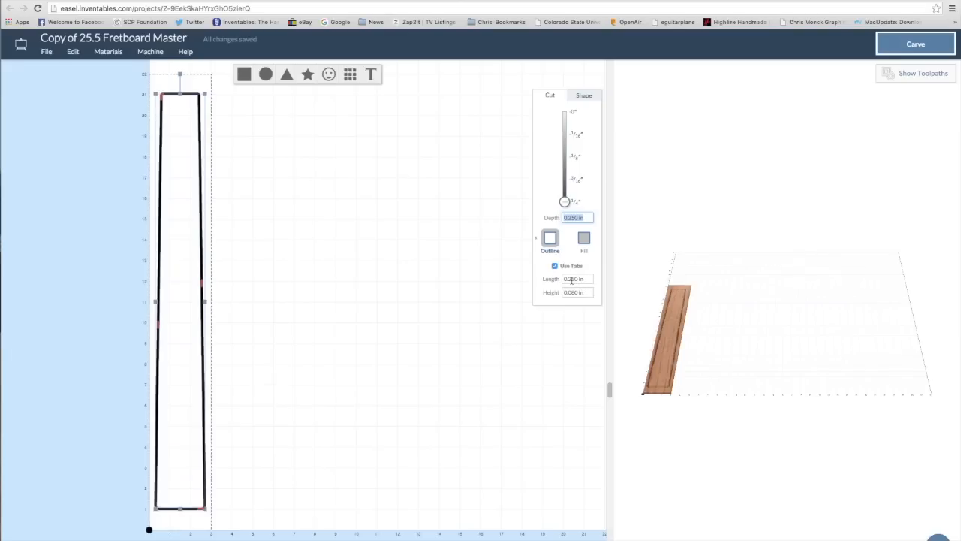
click(576, 278)
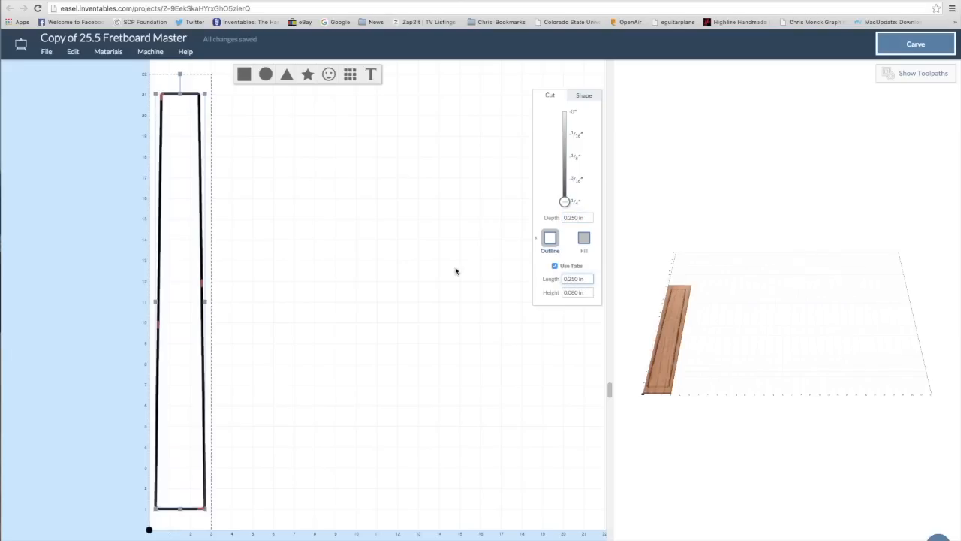
click(575, 279)
text(0.1250)
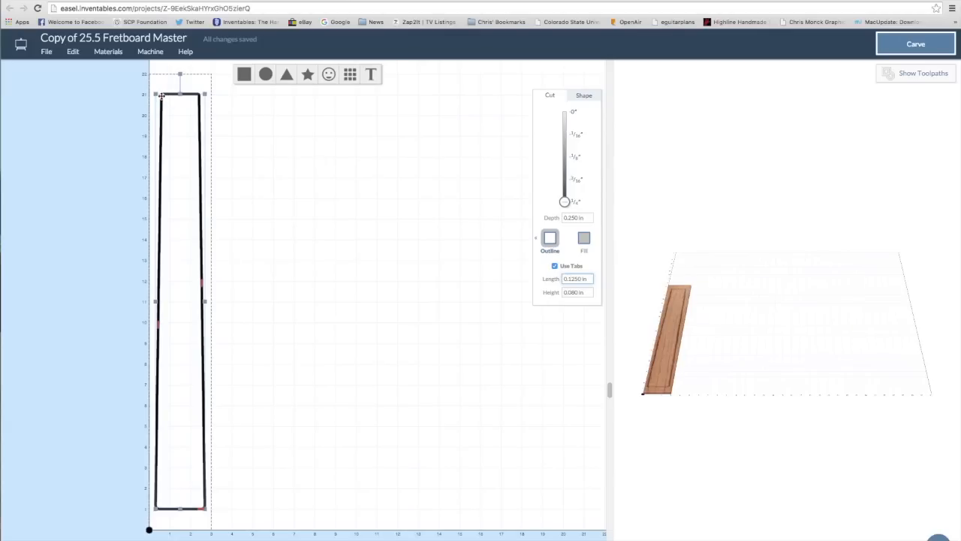
click(575, 279)
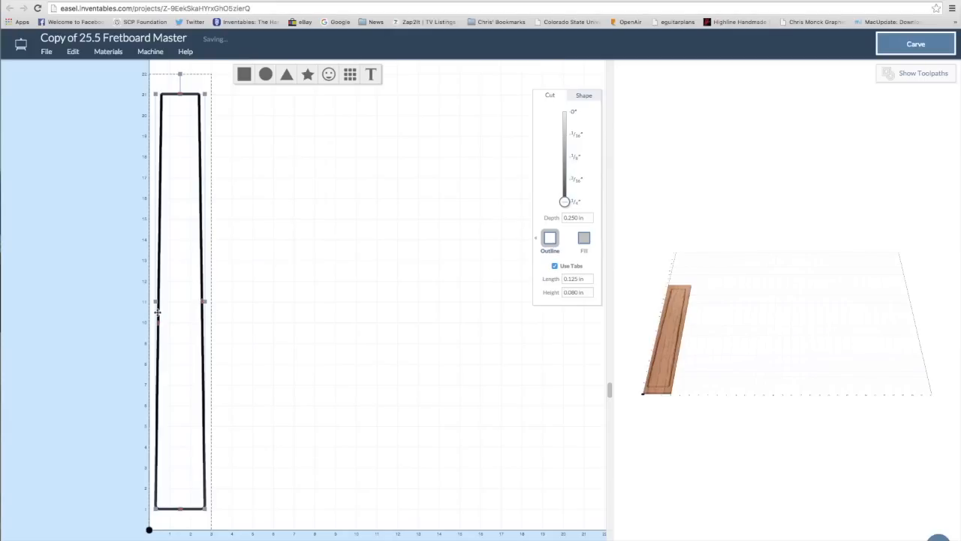
mouse_move(250, 283)
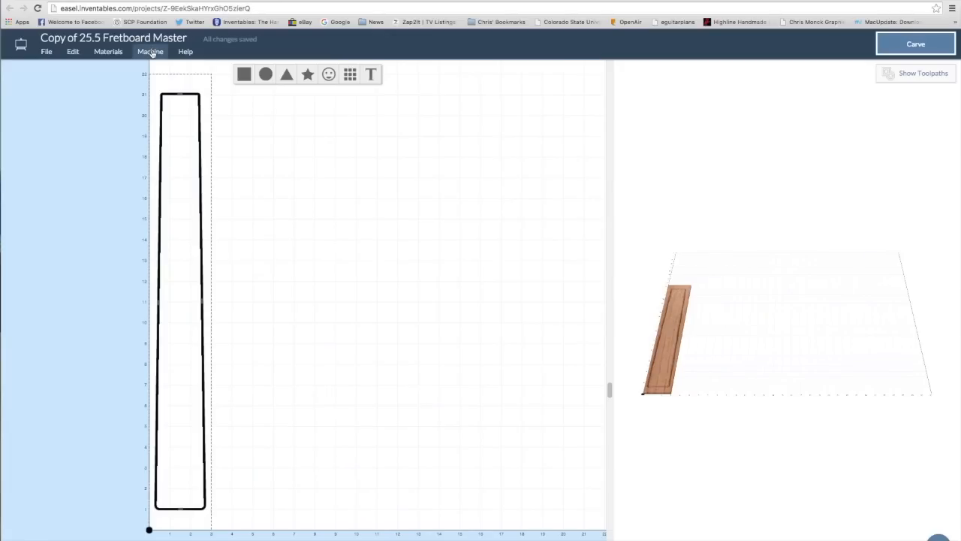
click(150, 51)
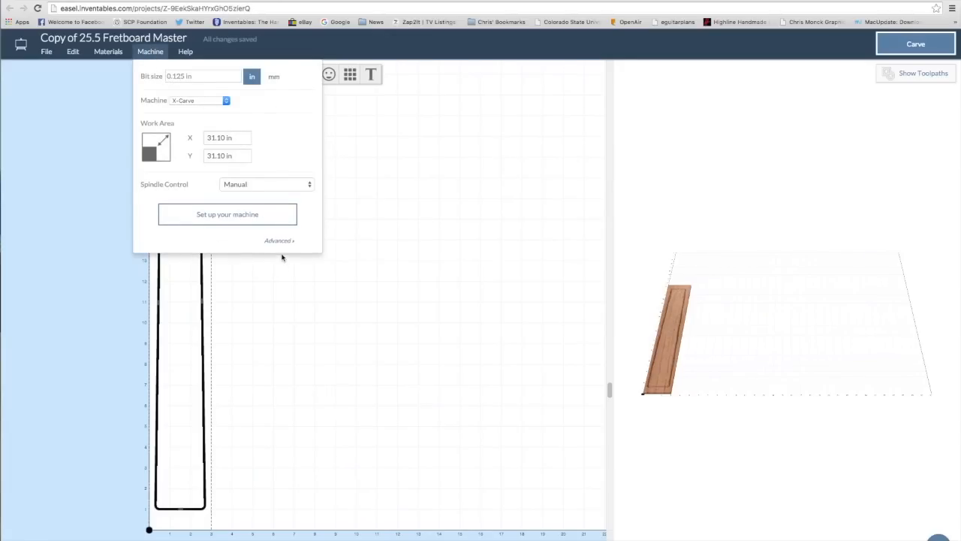
click(108, 51)
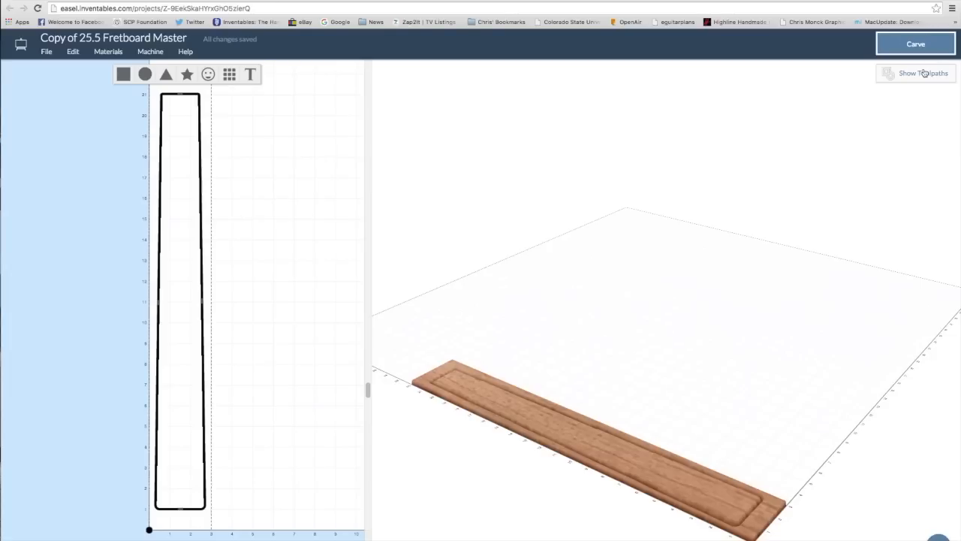
click(923, 73)
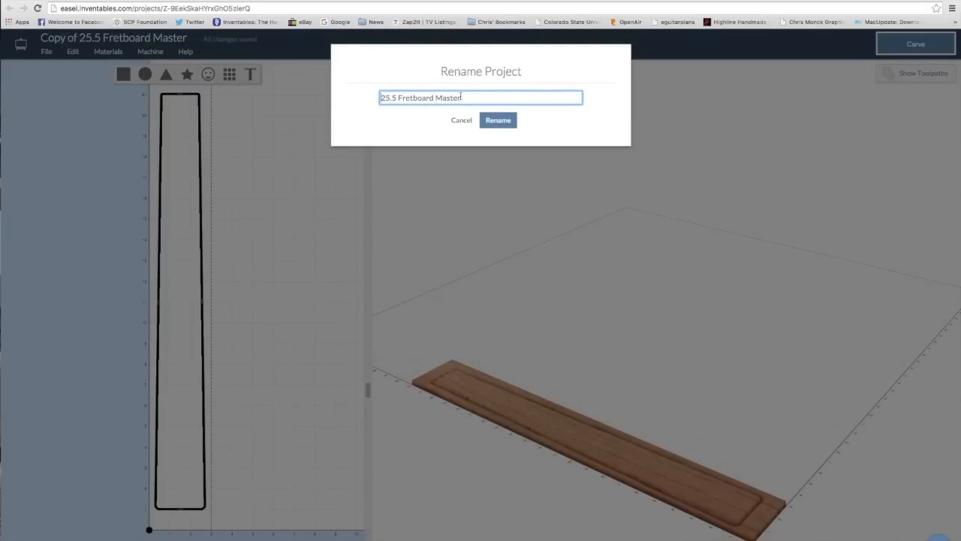
Step: Replace 'Master' with 'Shape' in the project name and confirm
double_click(449, 97)
text(Shap)
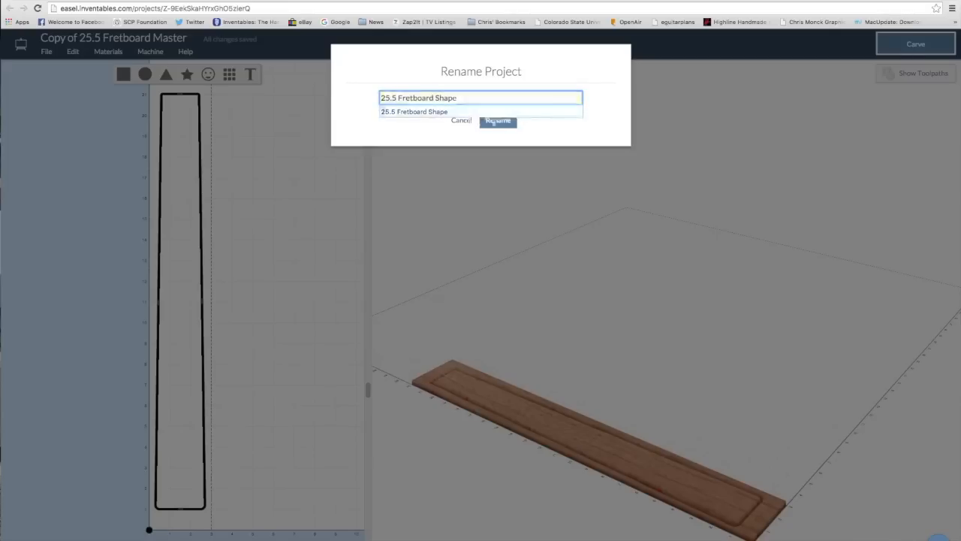
click(498, 121)
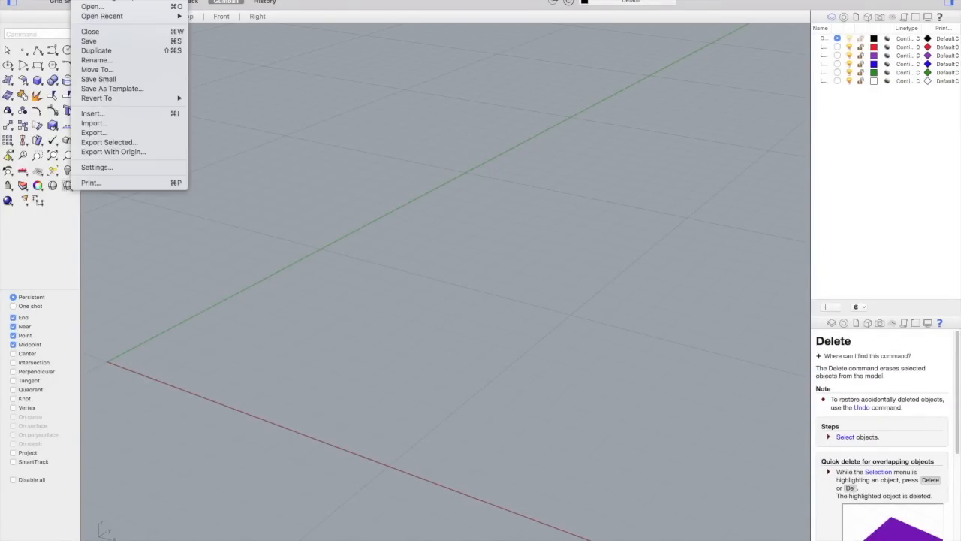
mouse_move(92, 123)
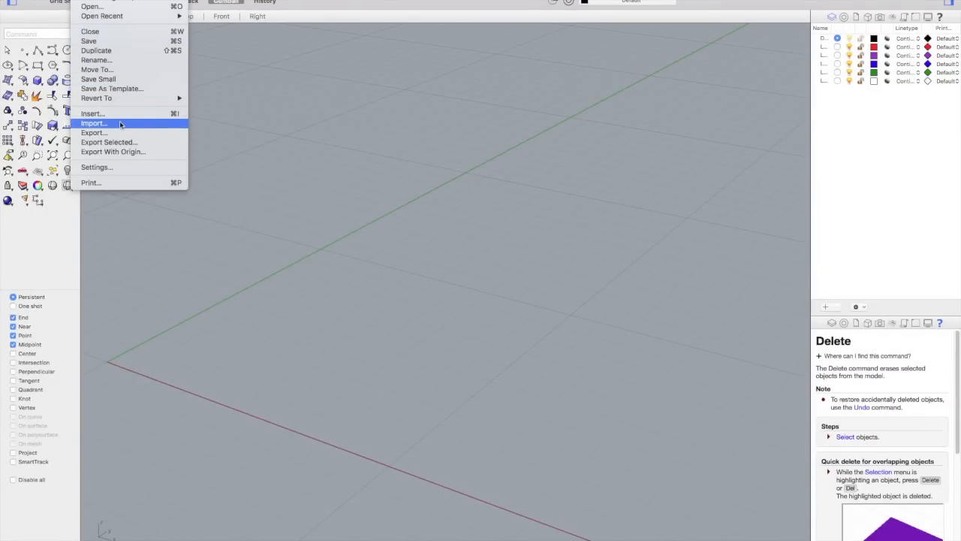
Step: Import '25.5 Fretboard Master.ai' from the 25.5 Fretboard folder into Rhino
click(93, 122)
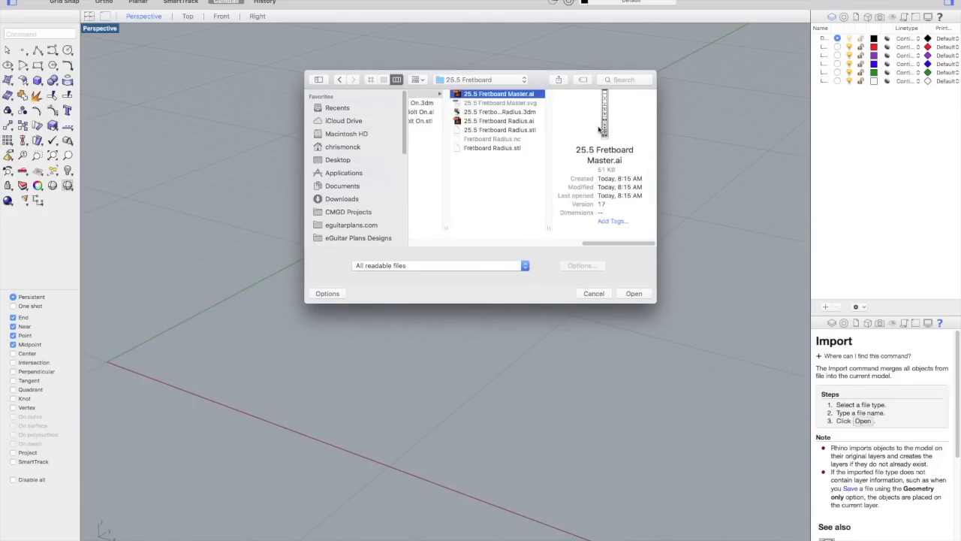
click(633, 293)
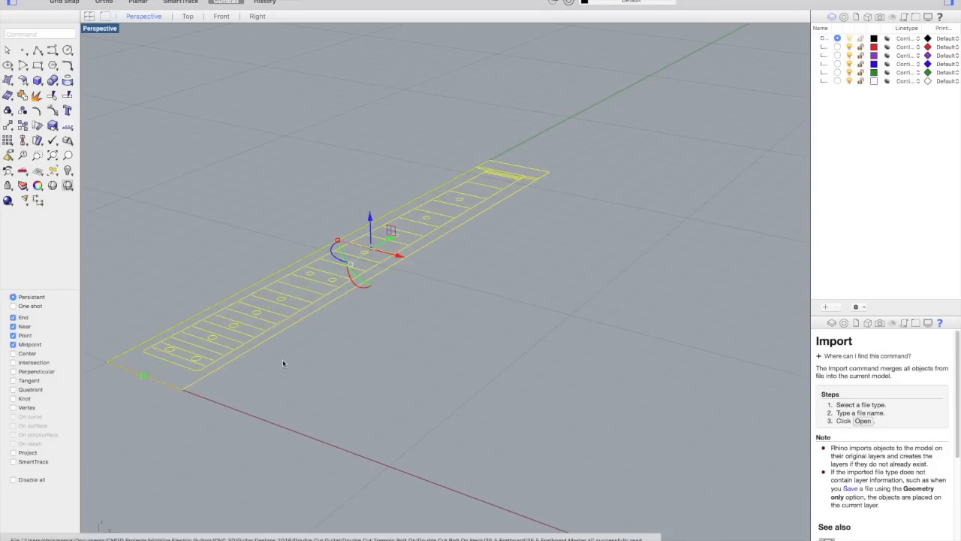
mouse_move(495, 241)
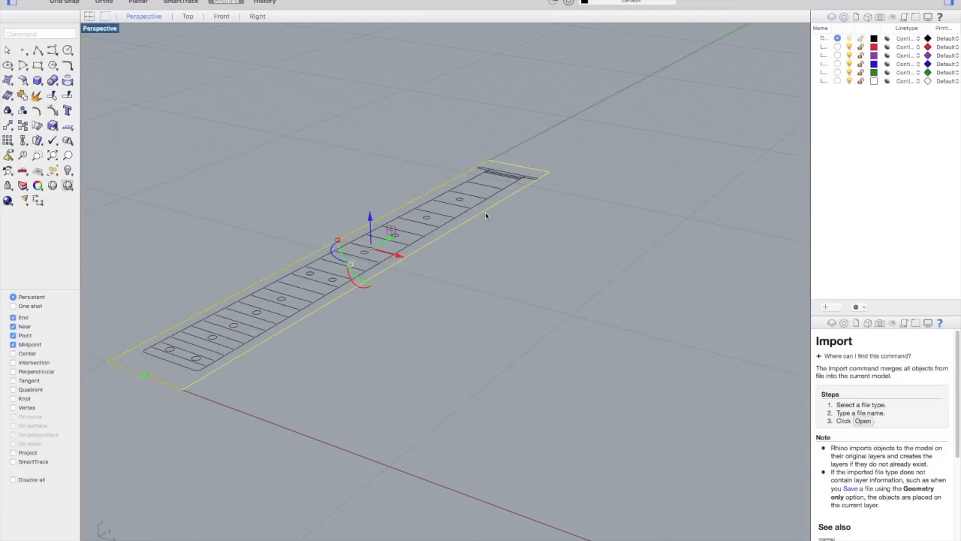
mouse_move(537, 258)
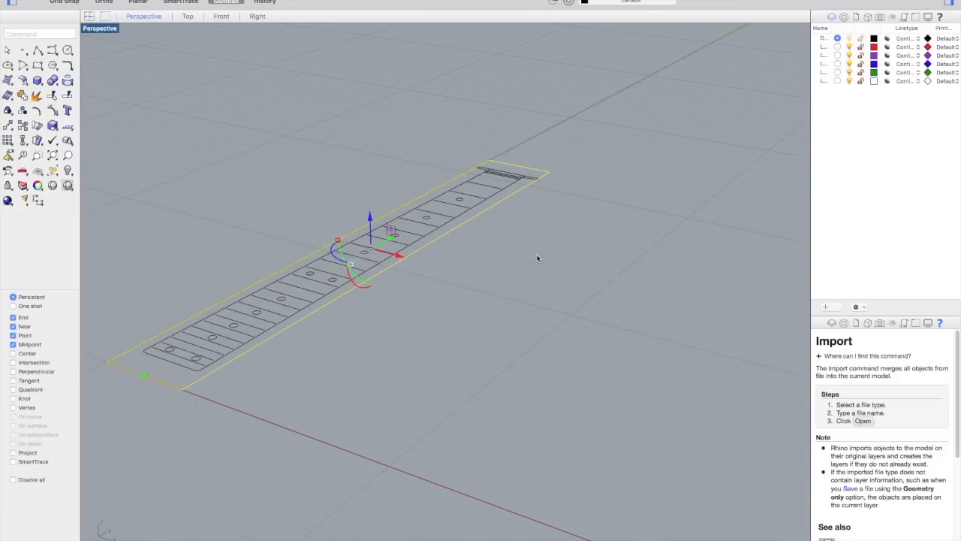
mouse_move(533, 279)
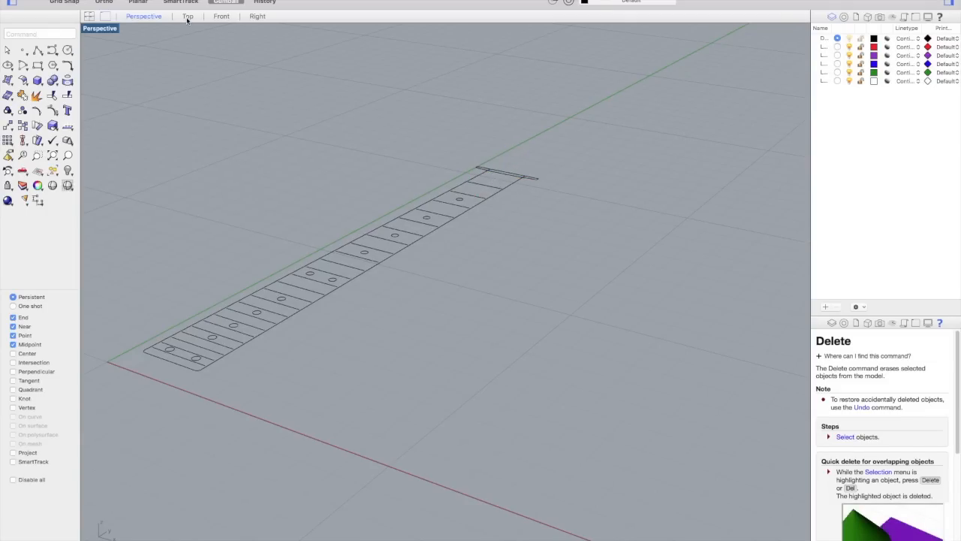
Step: Select the fret line and inlay dot curves and delete them
click(187, 16)
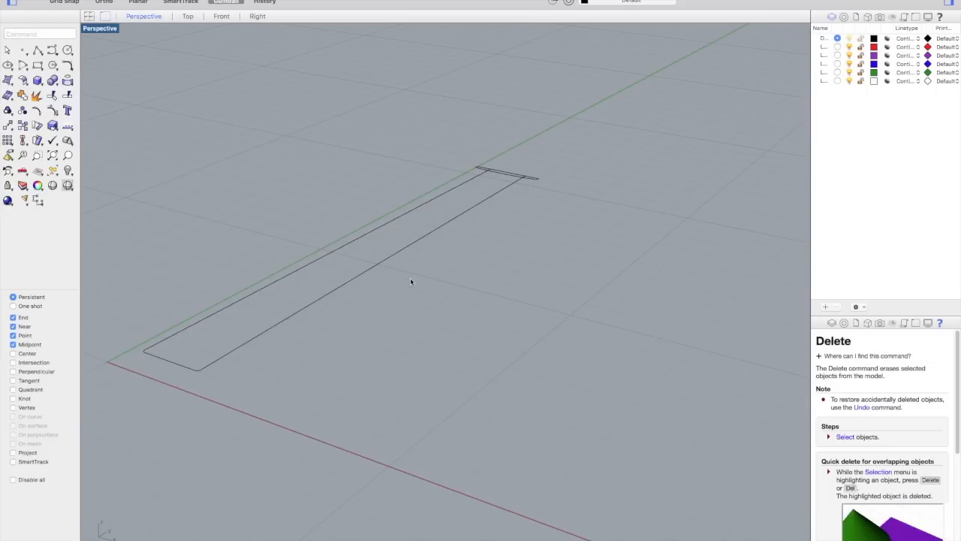
mouse_move(538, 184)
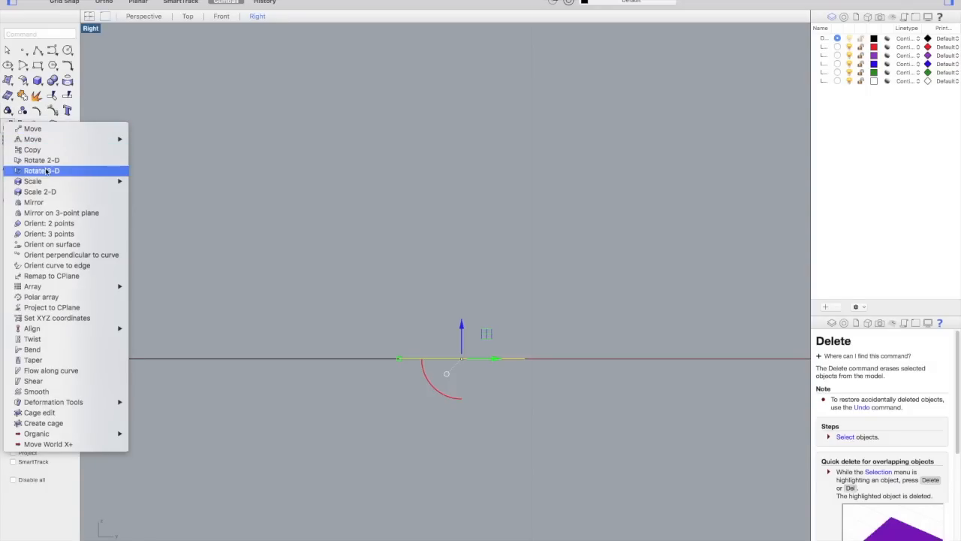
Step: Rotate the profile curve 90° about its end in the Right view so it stands upright
click(41, 171)
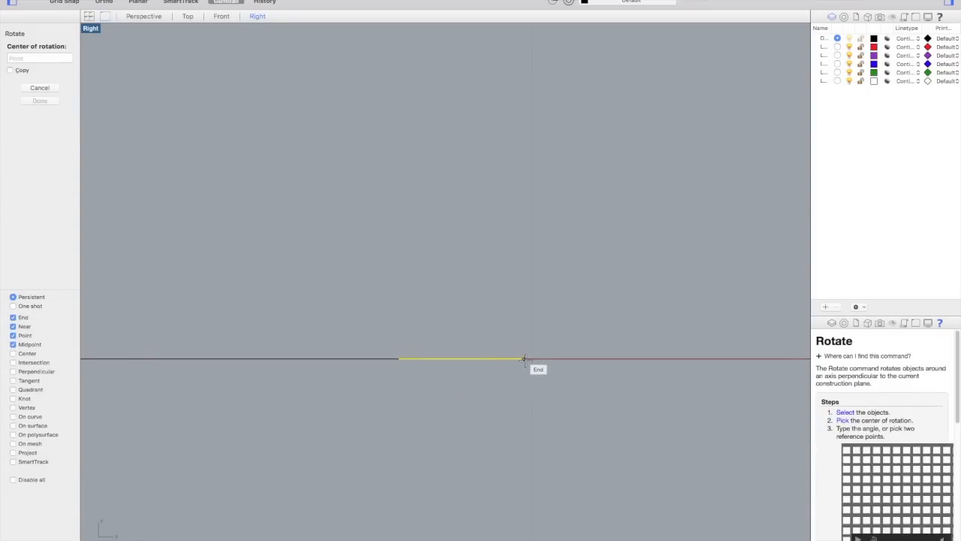
click(525, 359)
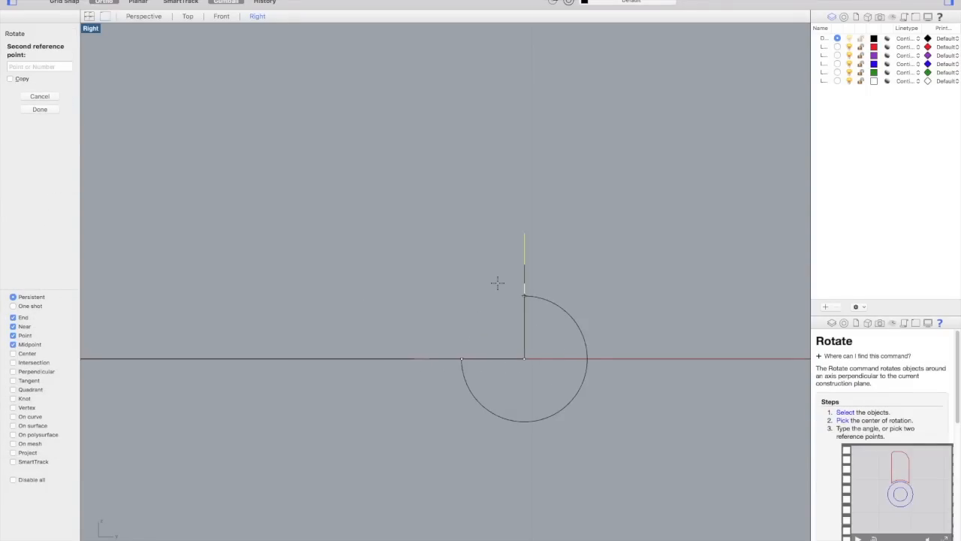
click(509, 281)
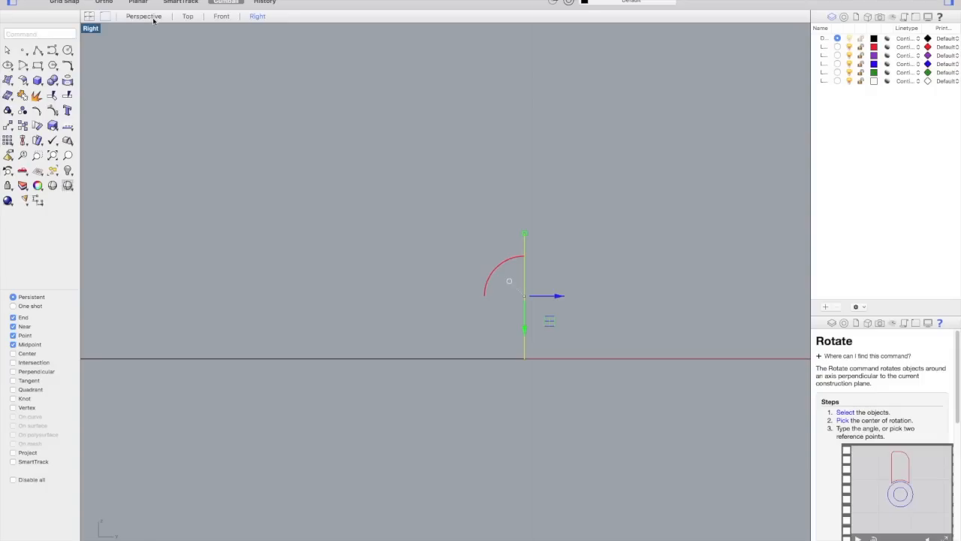
click(143, 16)
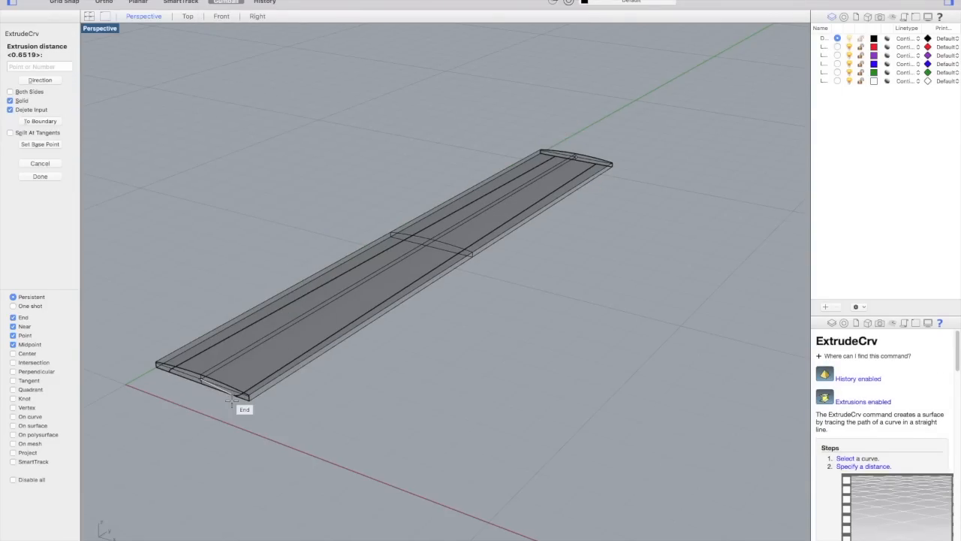
Step: Extrude the radius profile as a solid to the far end of the fretboard
click(39, 176)
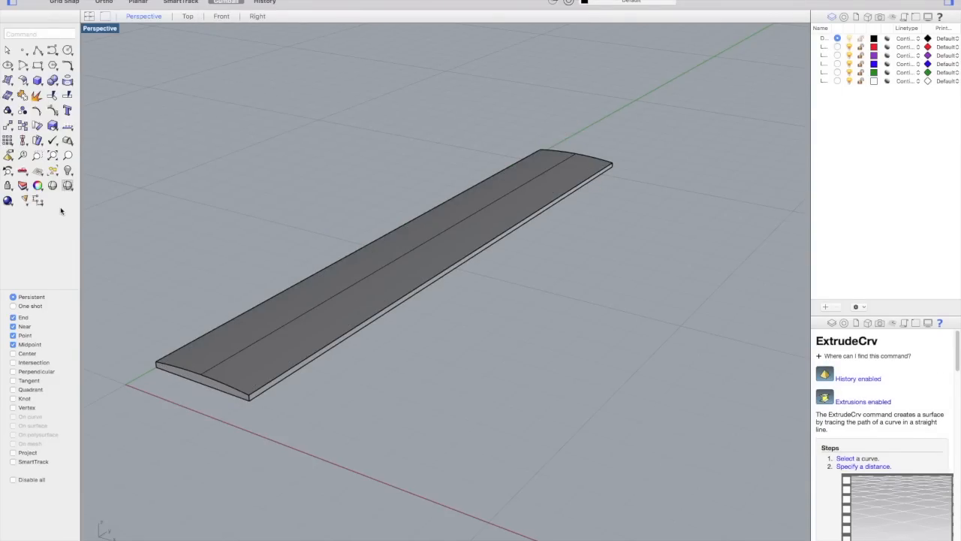
mouse_move(126, 220)
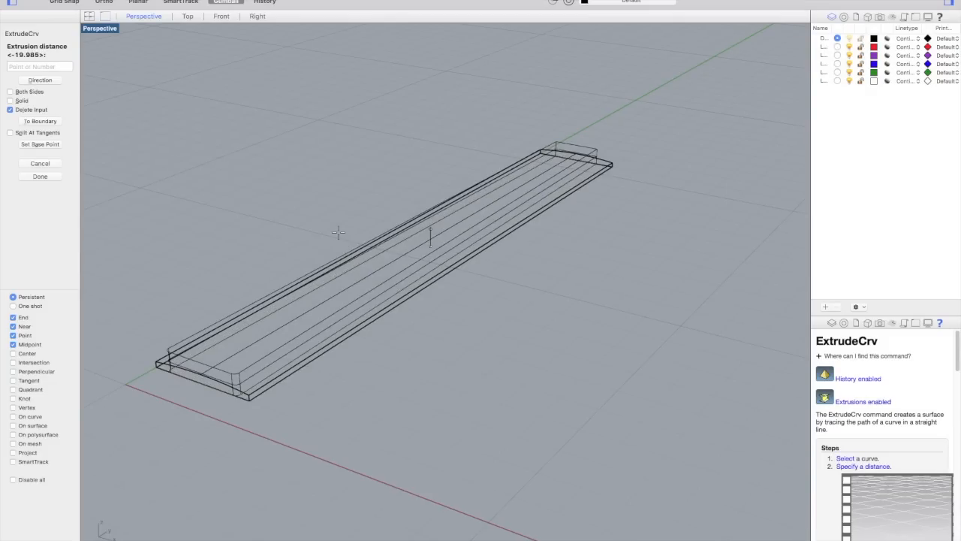
Step: Extrude the outline upward and use it as the cutter to trim the blank
click(39, 175)
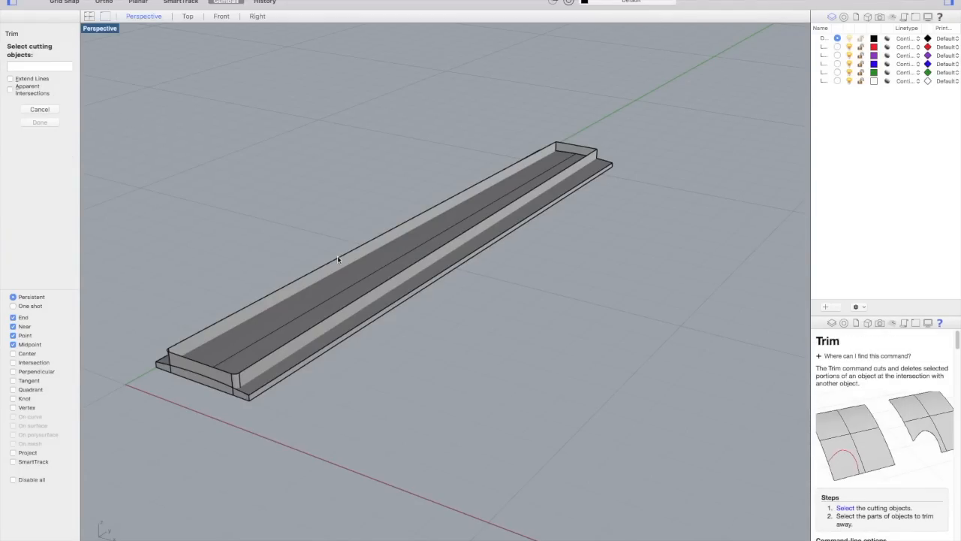
click(336, 268)
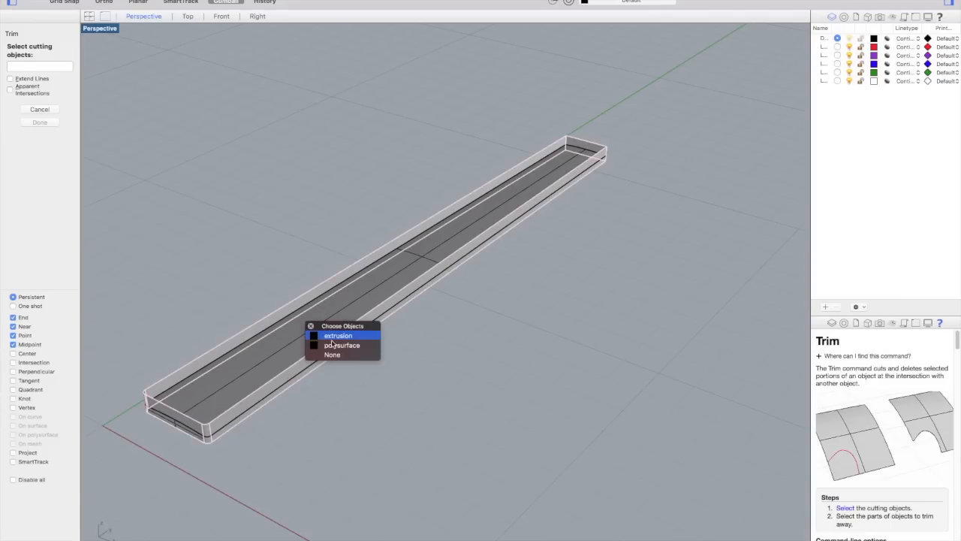
click(337, 335)
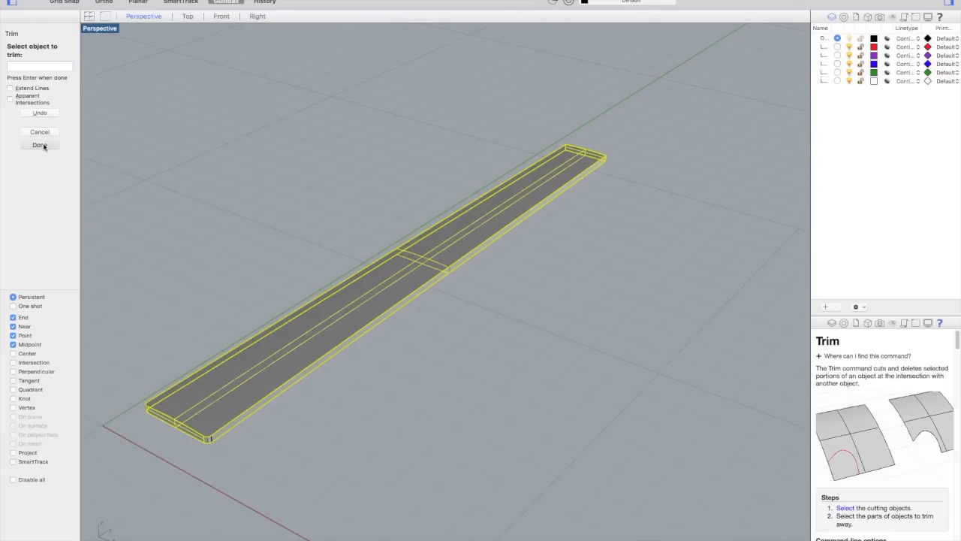
click(40, 145)
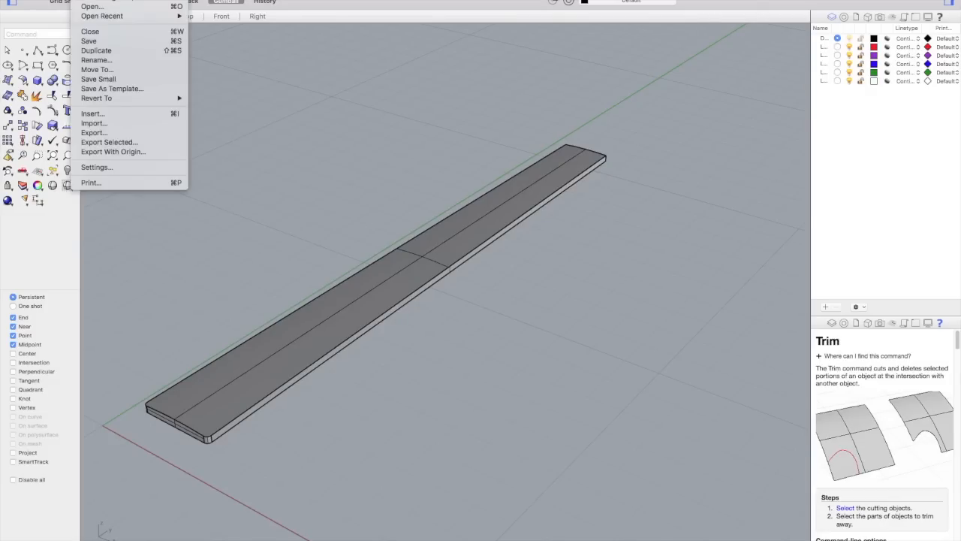
Step: Export the fretboard solid as binary STL '25.5 Fretboard Radius.stl'
click(207, 138)
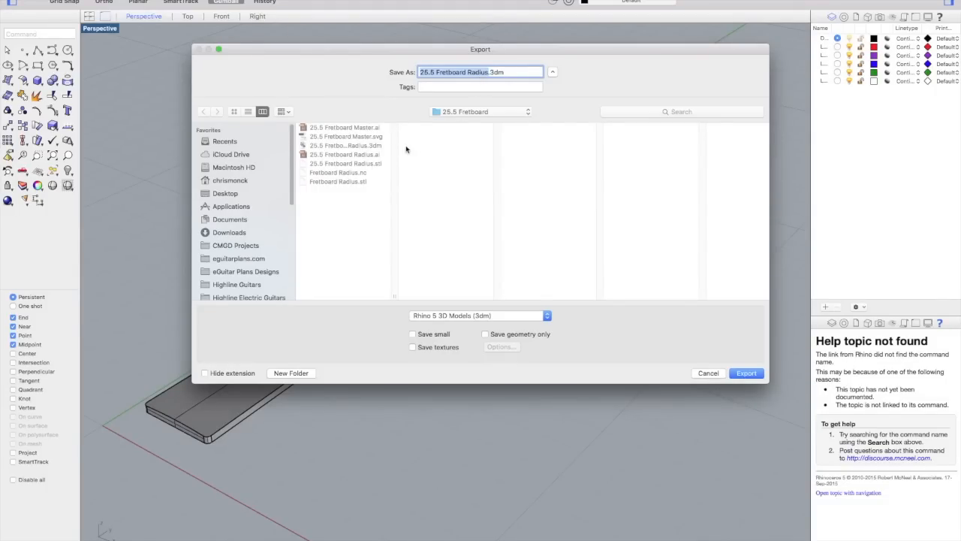
click(479, 315)
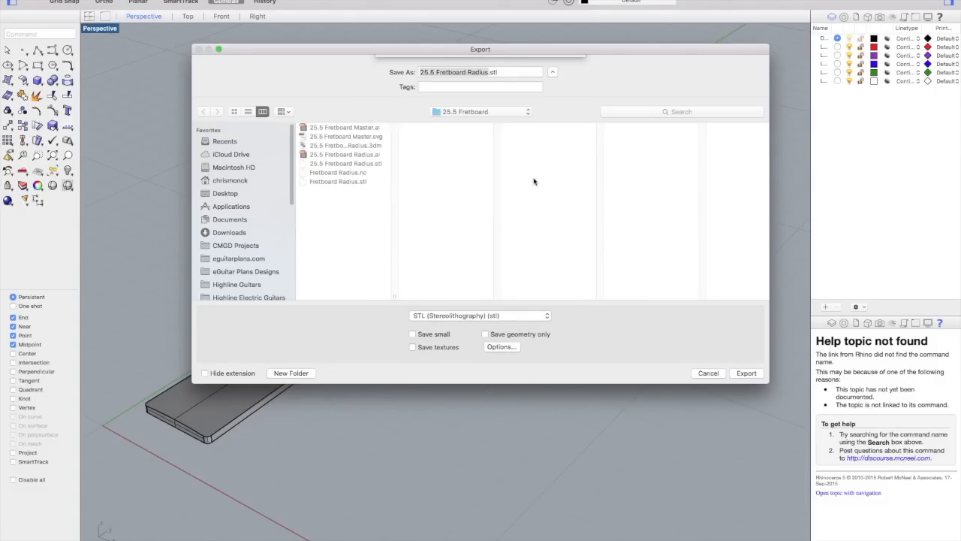
click(745, 373)
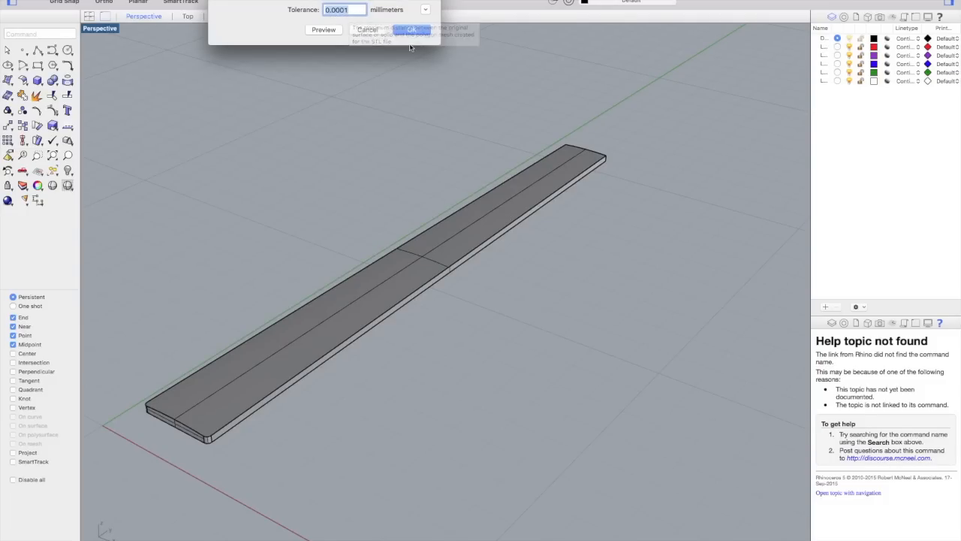
click(411, 30)
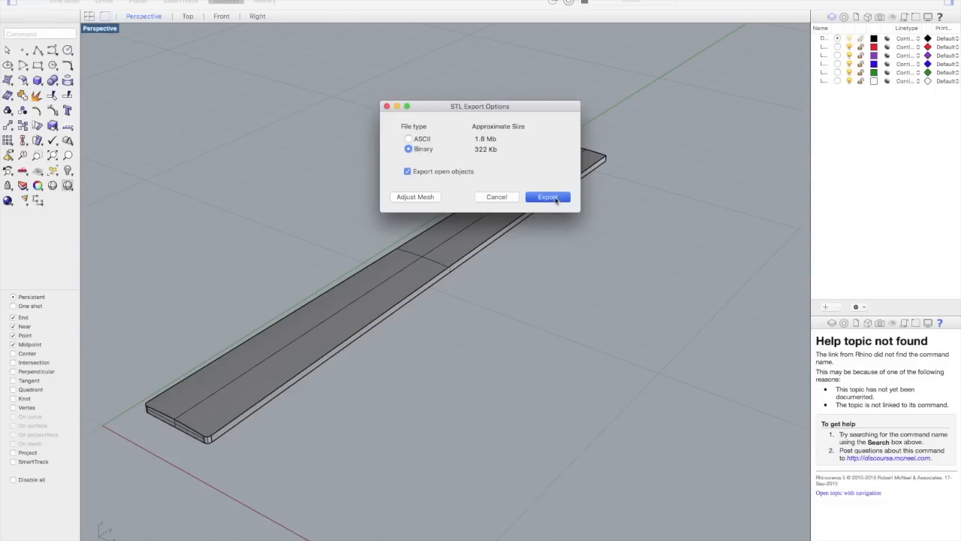
click(547, 197)
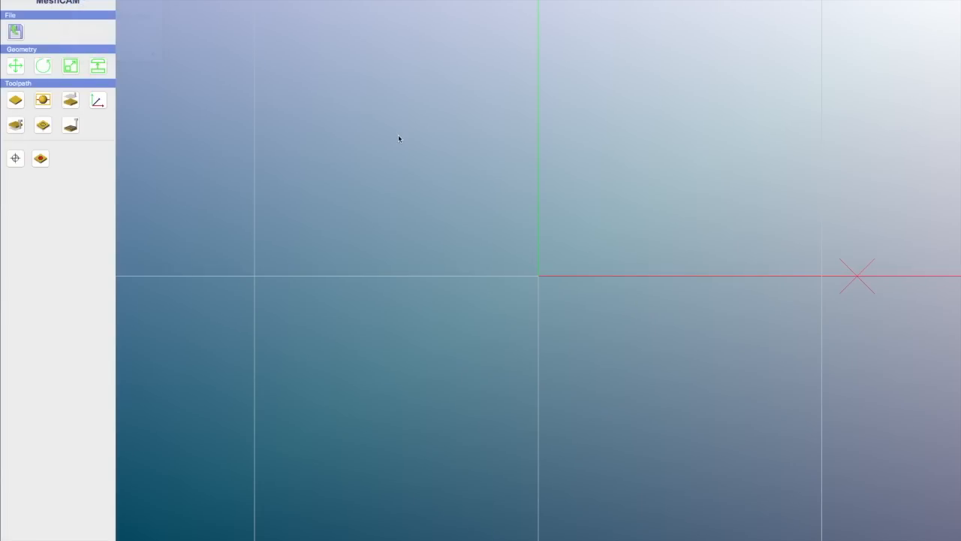
Step: Load the fretboard radius STL in inches as a 3-axis job
click(15, 31)
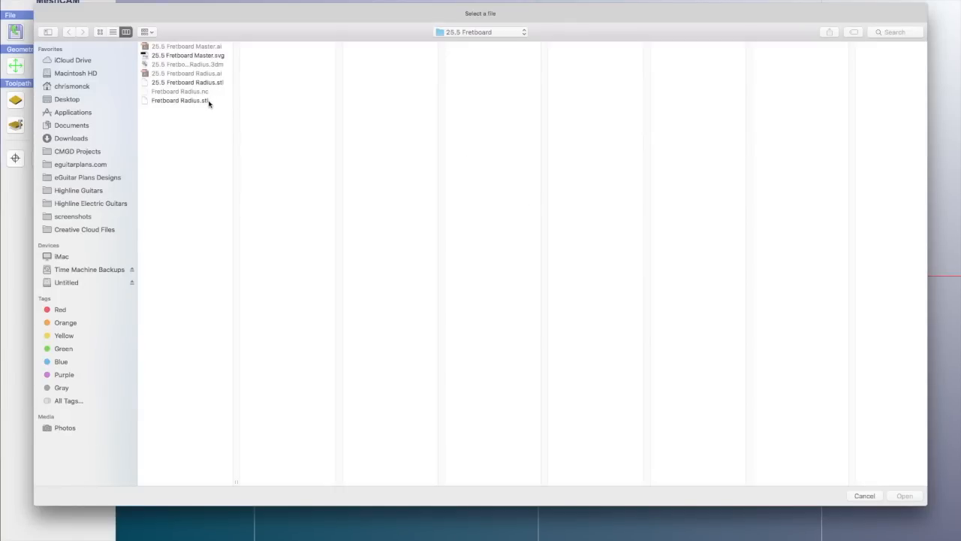
click(904, 495)
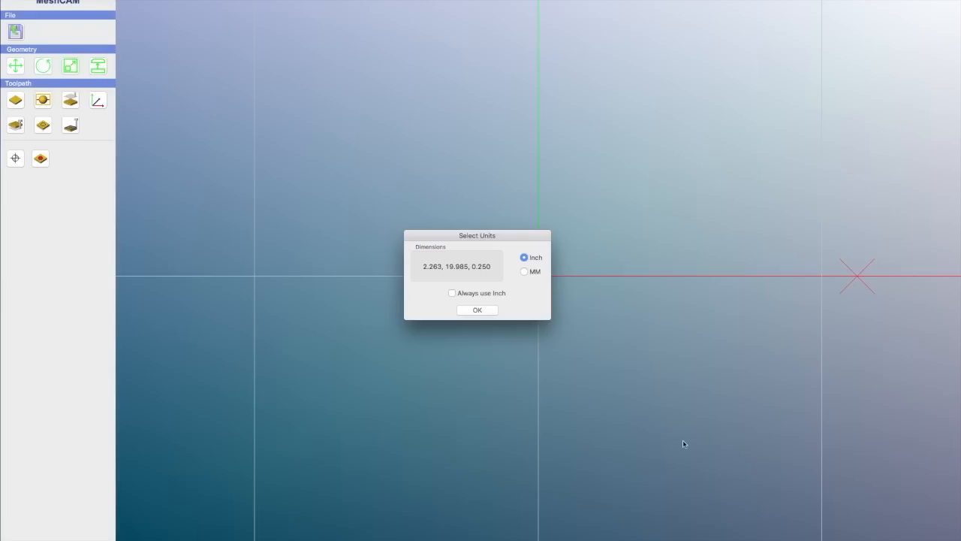
click(477, 309)
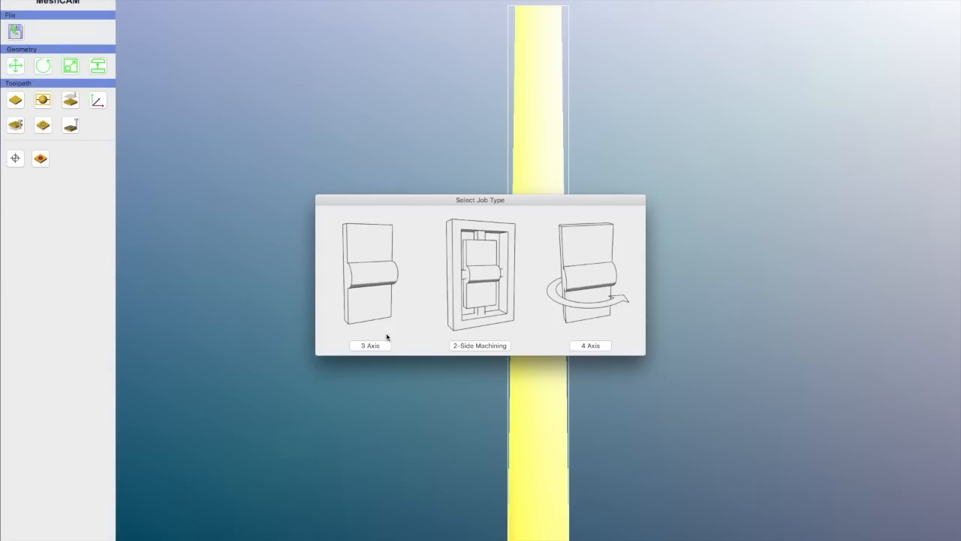
click(369, 345)
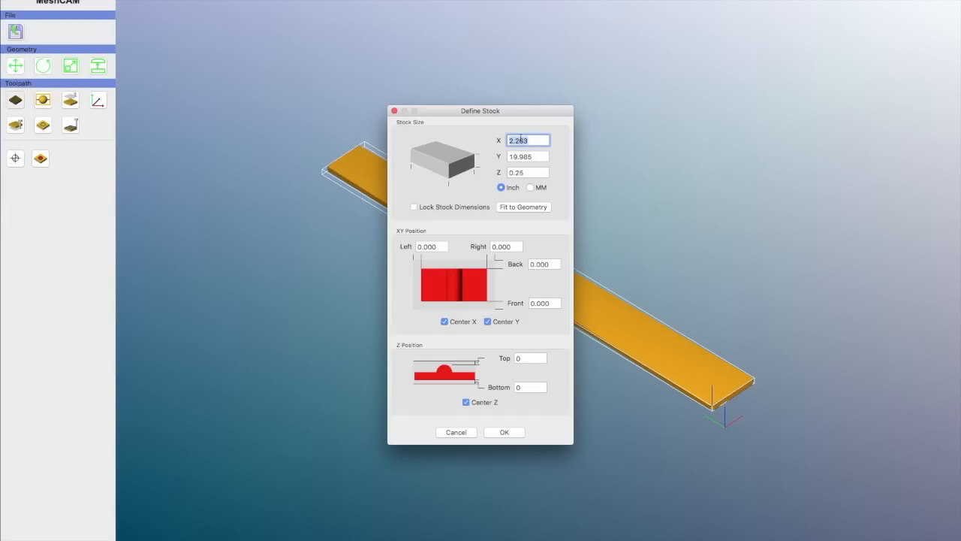
Step: Size the stock to 3 × 22 × 0.25 in, centred on the model
text(3)
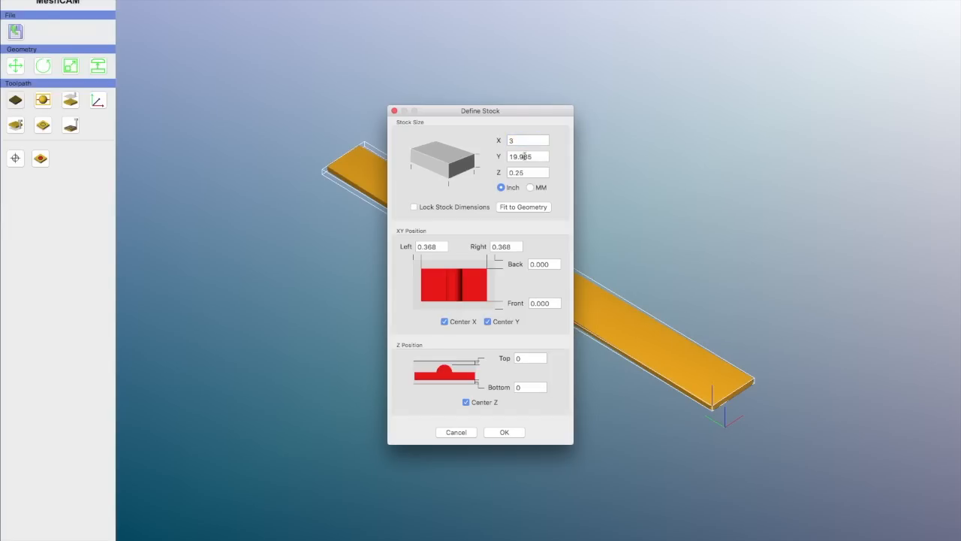
text(22)
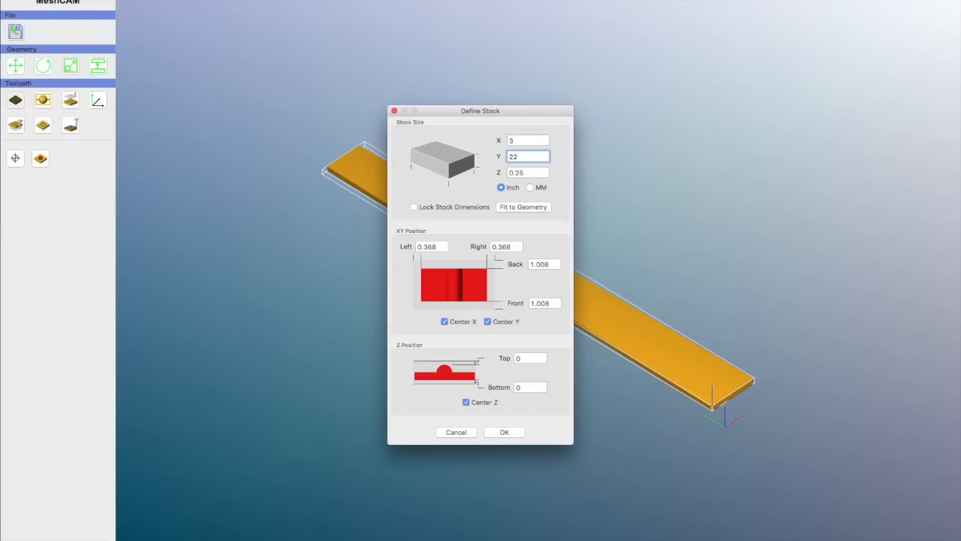
click(504, 432)
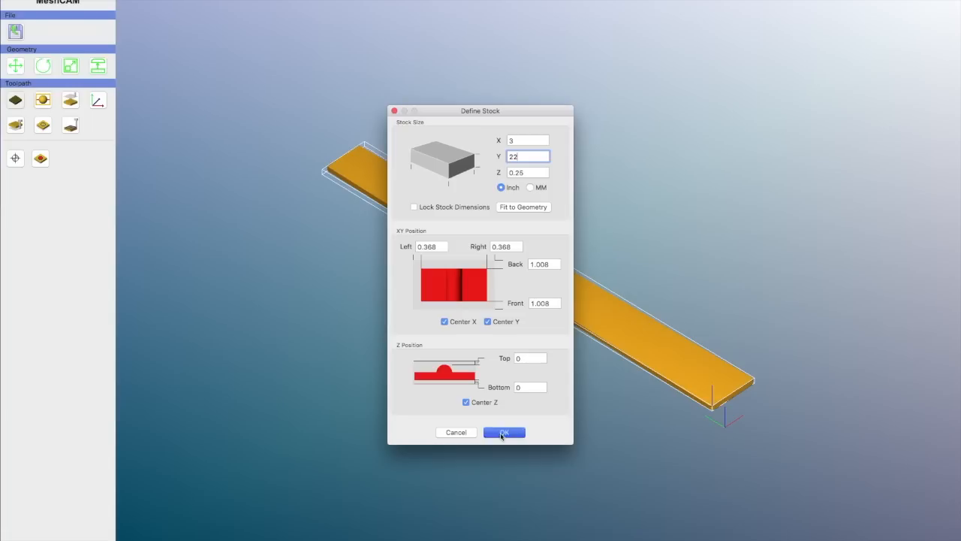
click(504, 432)
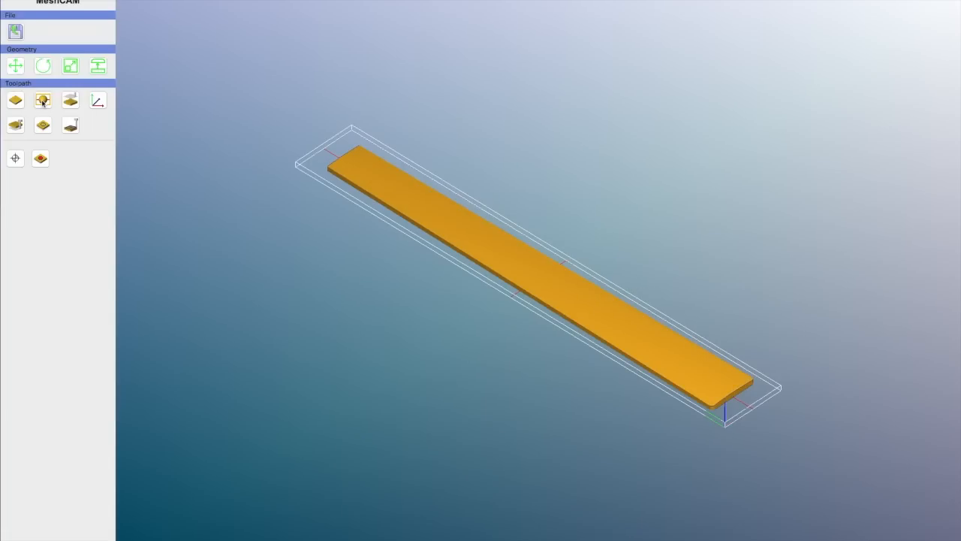
Step: Accept a 0.25 in retract height, program zero, and a 0.25 in maximum cutting depth
click(42, 100)
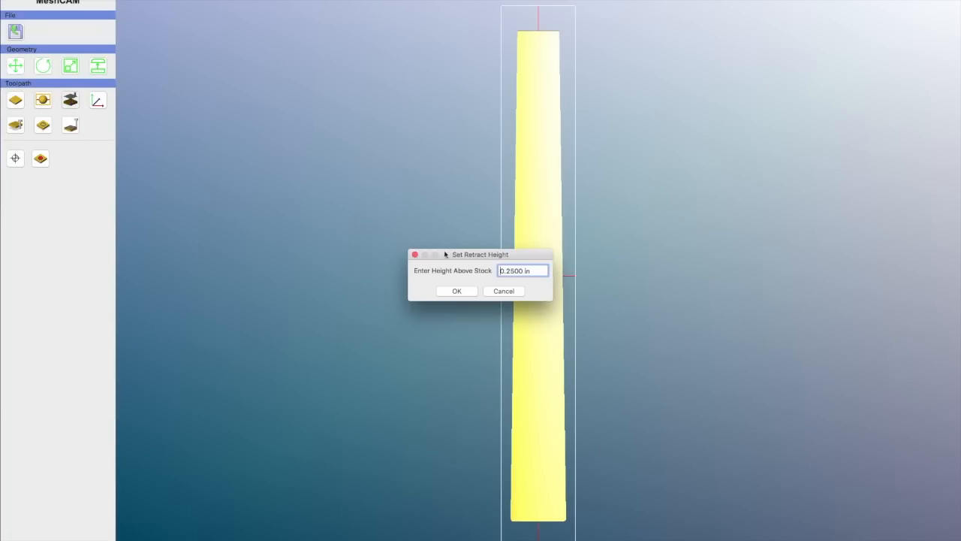
click(455, 291)
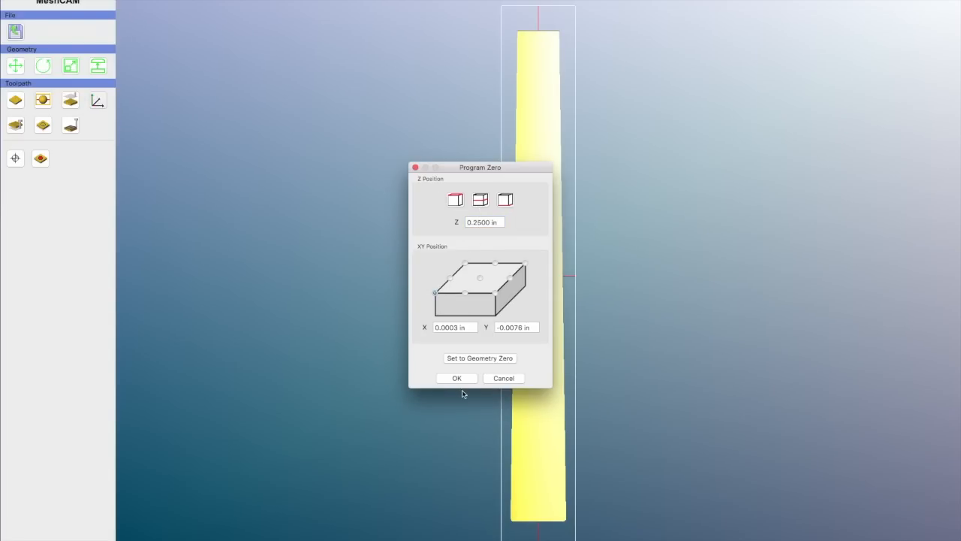
click(456, 378)
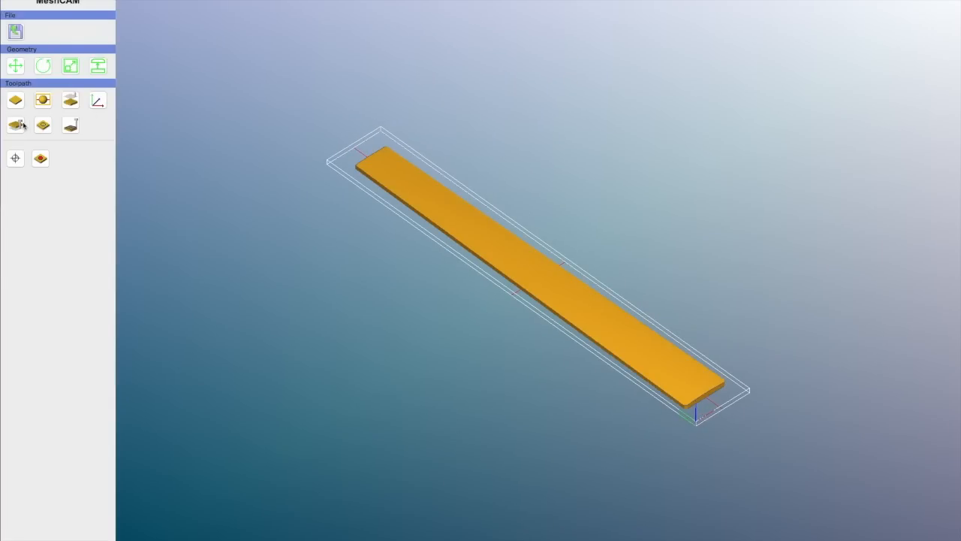
click(16, 124)
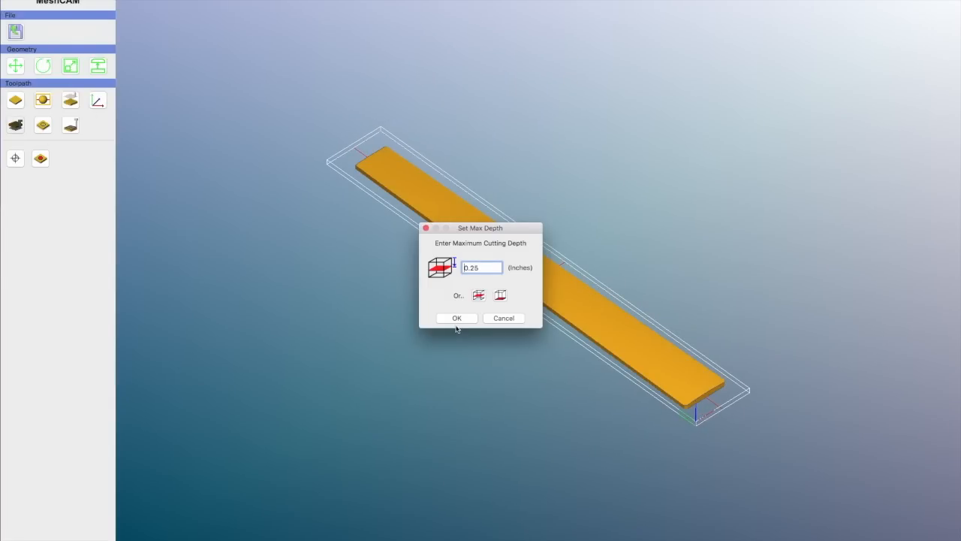
click(457, 318)
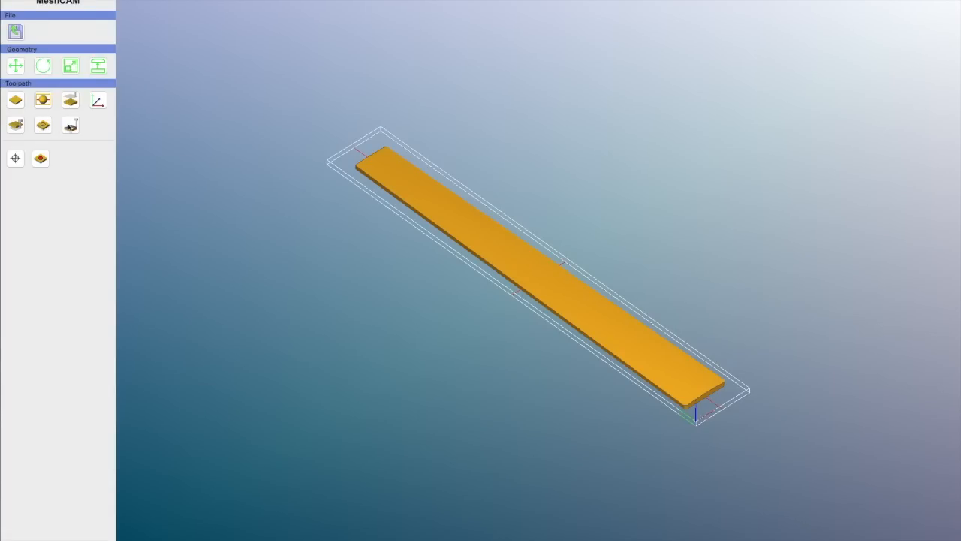
Step: Choose the 0.250 in end mill as the finish tool in Toolpath Parameters
click(70, 125)
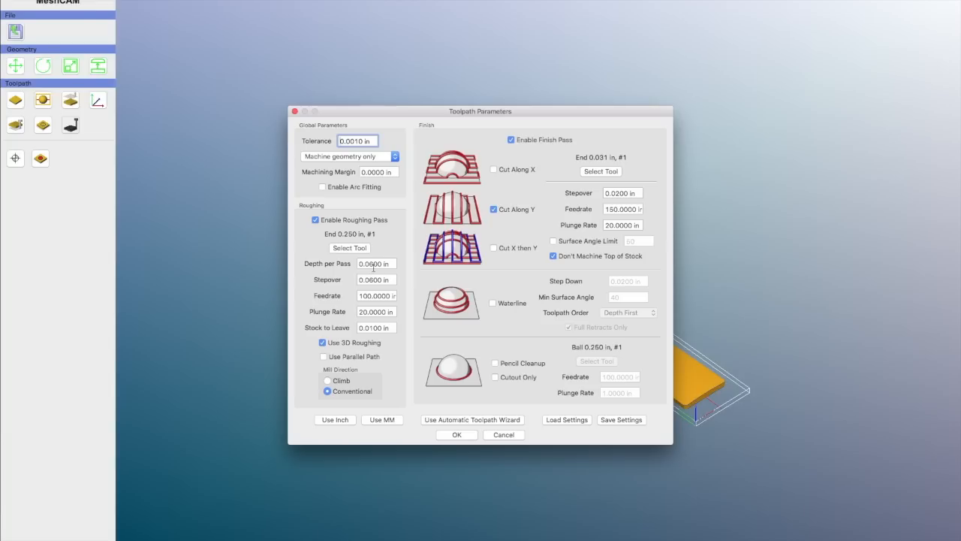
click(375, 263)
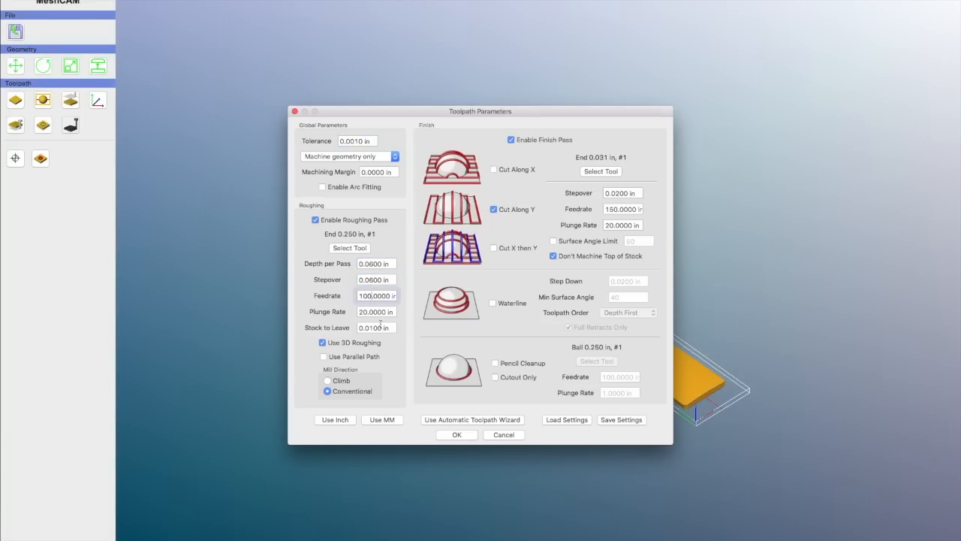
click(376, 312)
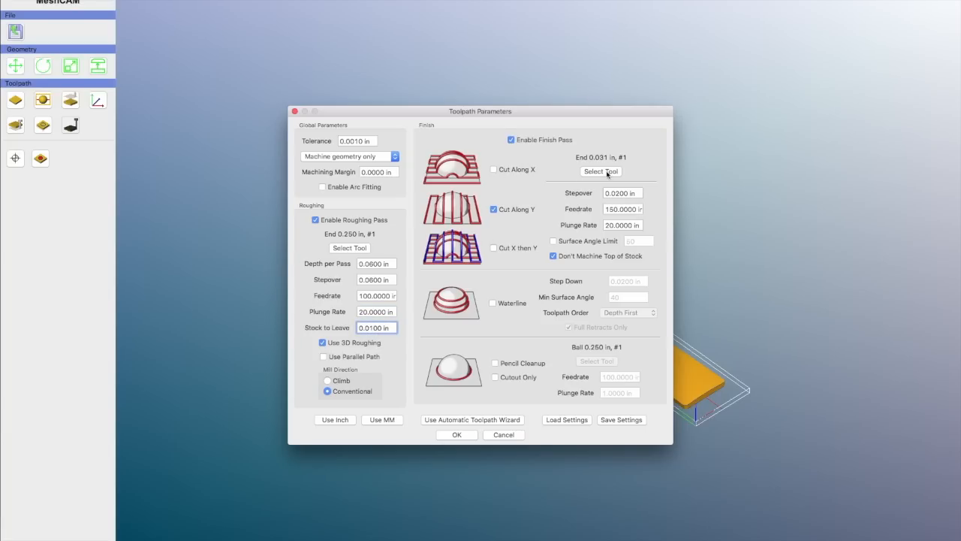
click(601, 171)
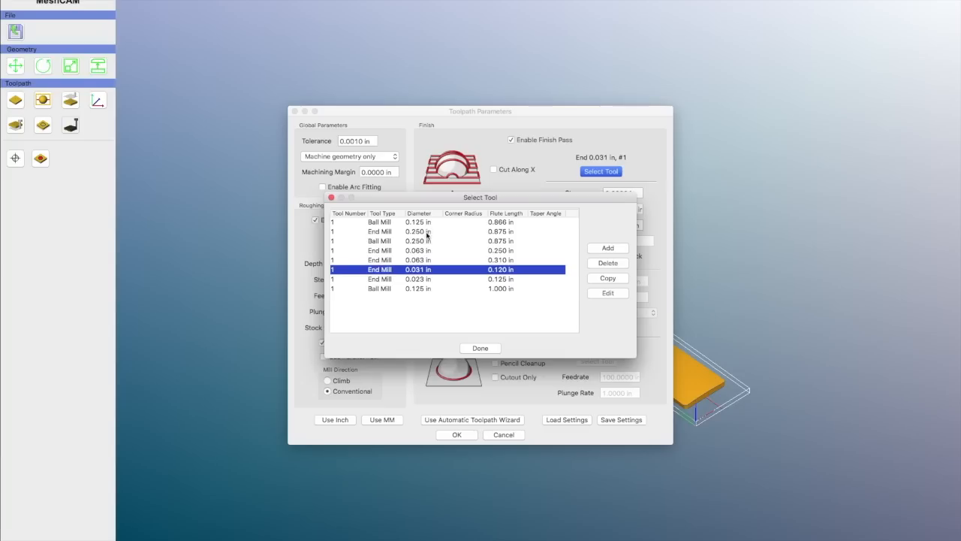
click(421, 232)
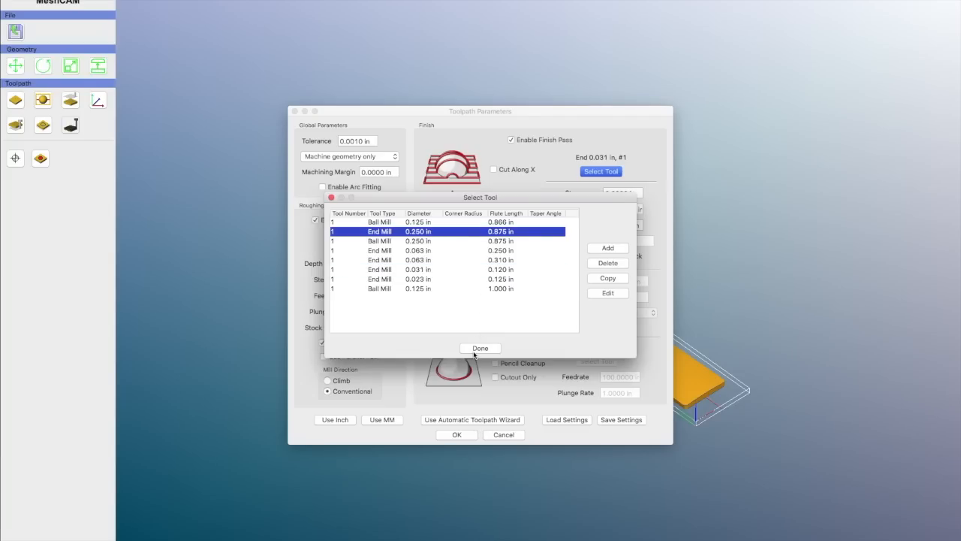
click(480, 347)
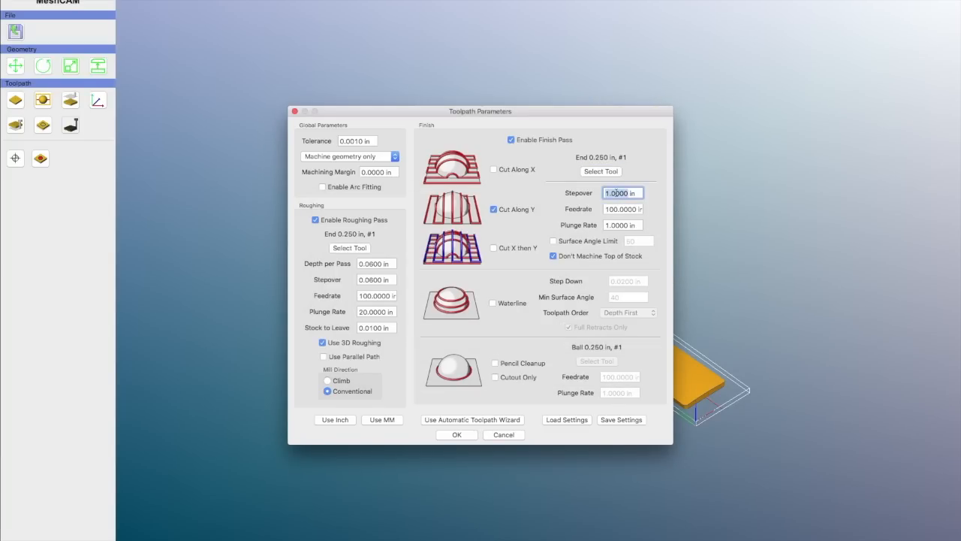
Step: Set finish stepover 0.02, feedrate 150, plunge rate 20, and start calculating toolpaths
text(.02)
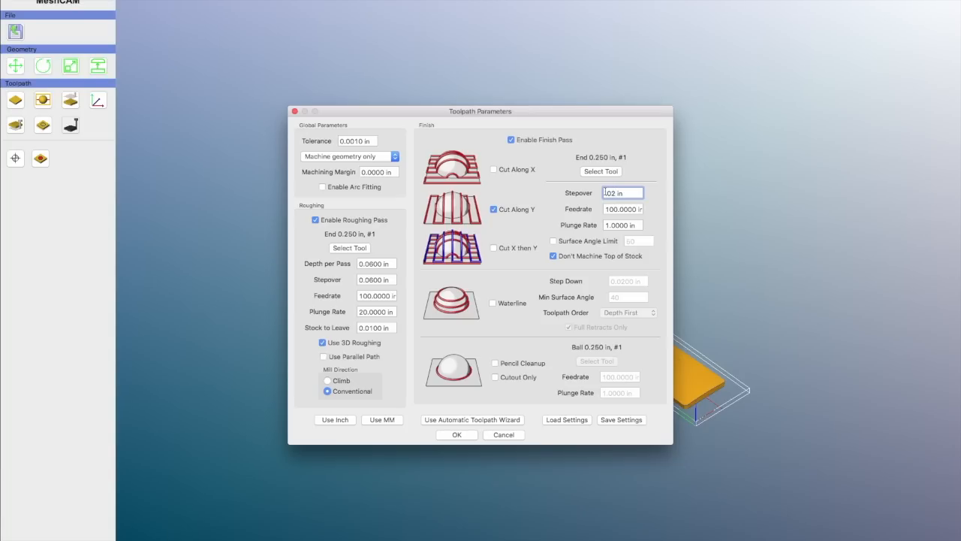
click(623, 209)
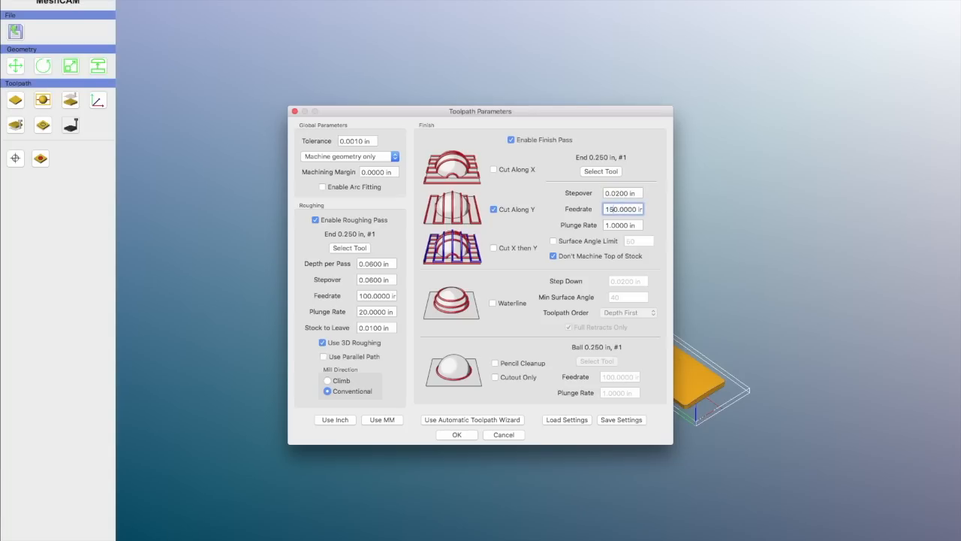
click(623, 224)
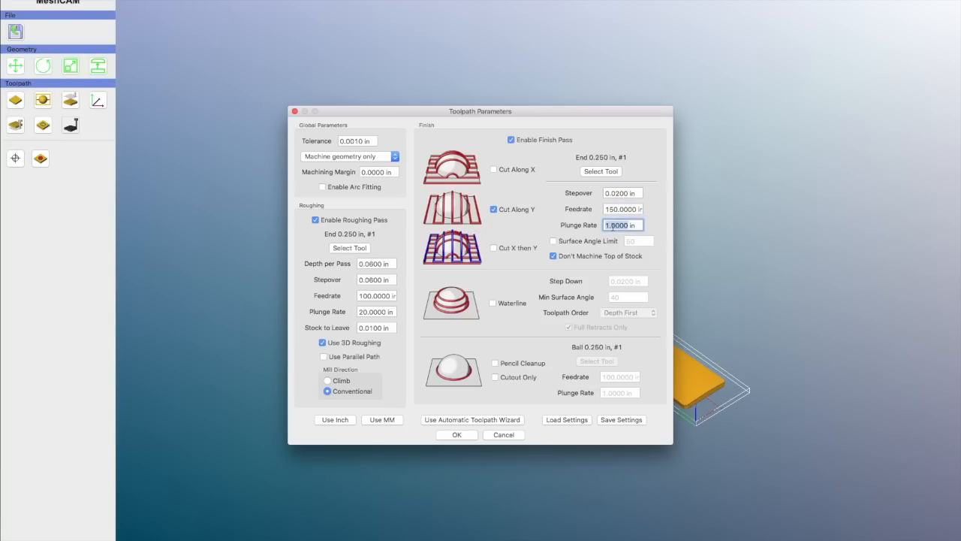
text(20)
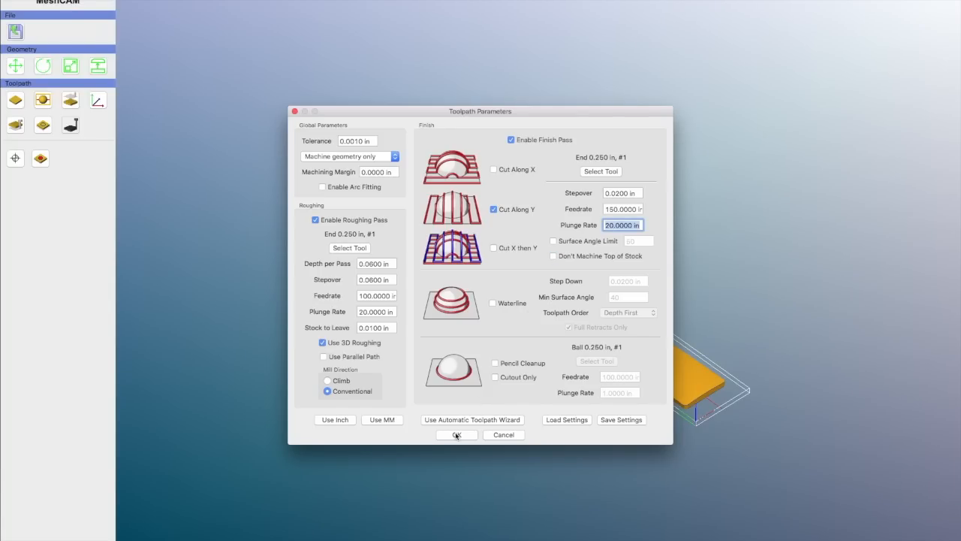
click(456, 434)
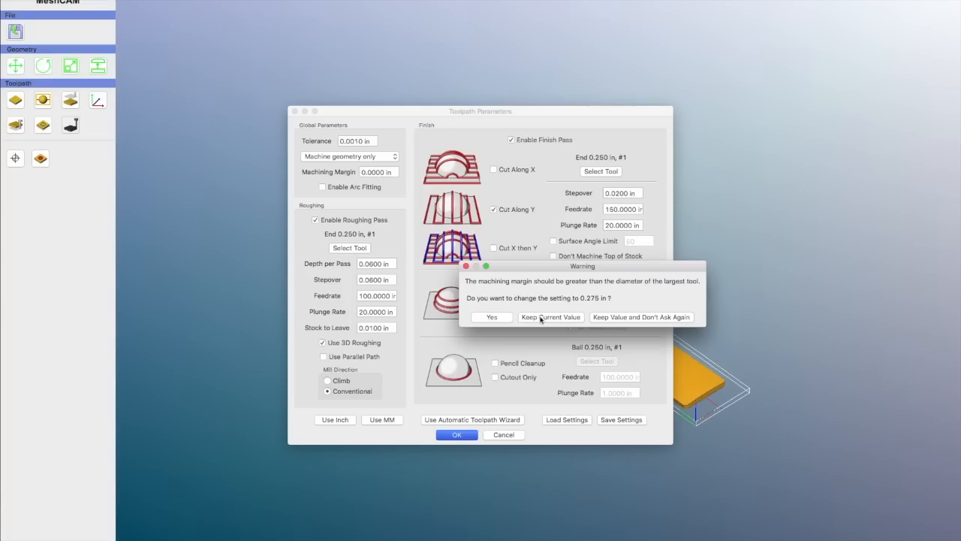
click(550, 316)
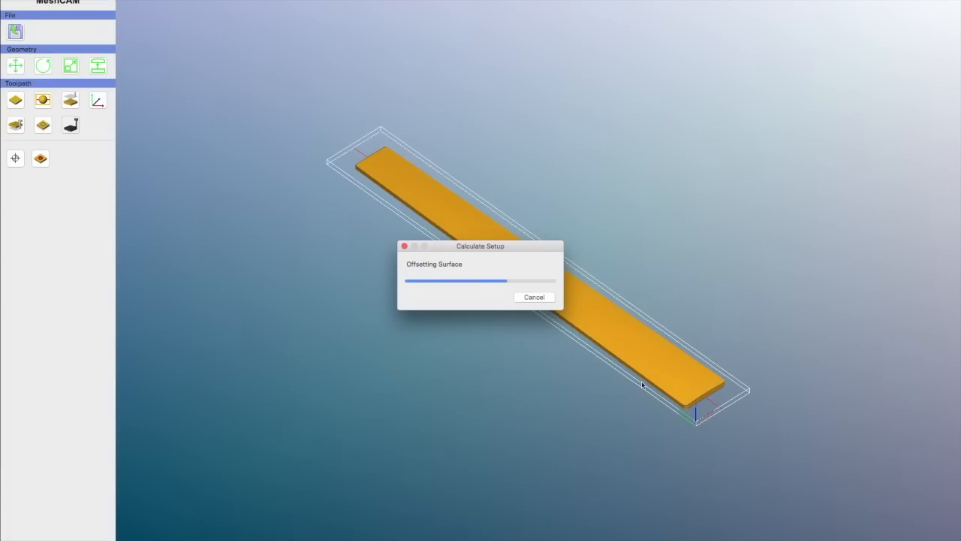
mouse_move(577, 439)
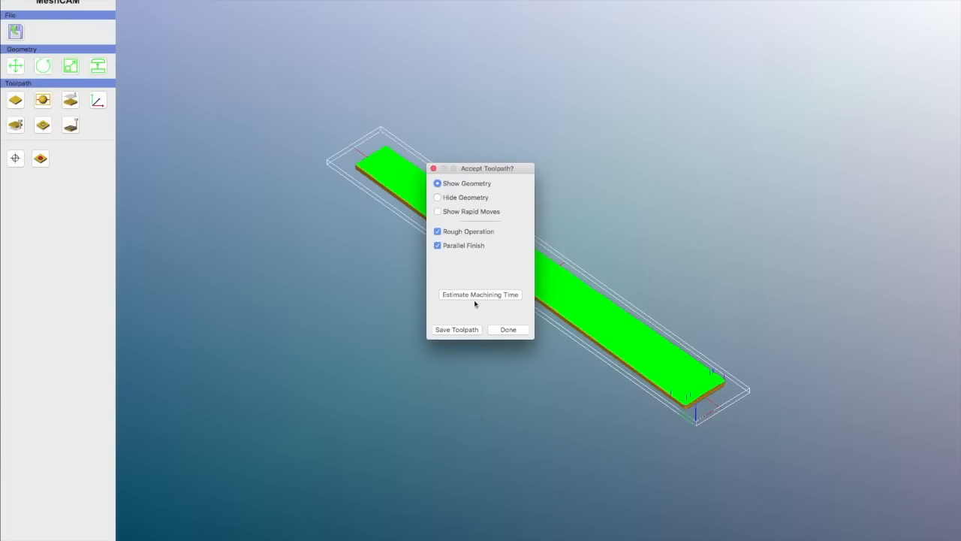
Step: Estimate the 16.0-minute machining time, preview the rough and finish paths, then save toolpaths
click(480, 293)
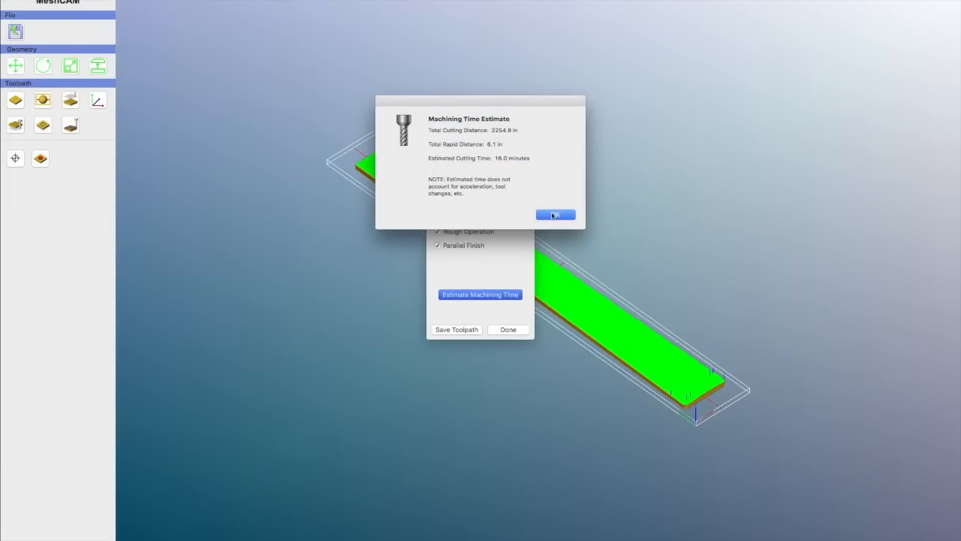
click(554, 215)
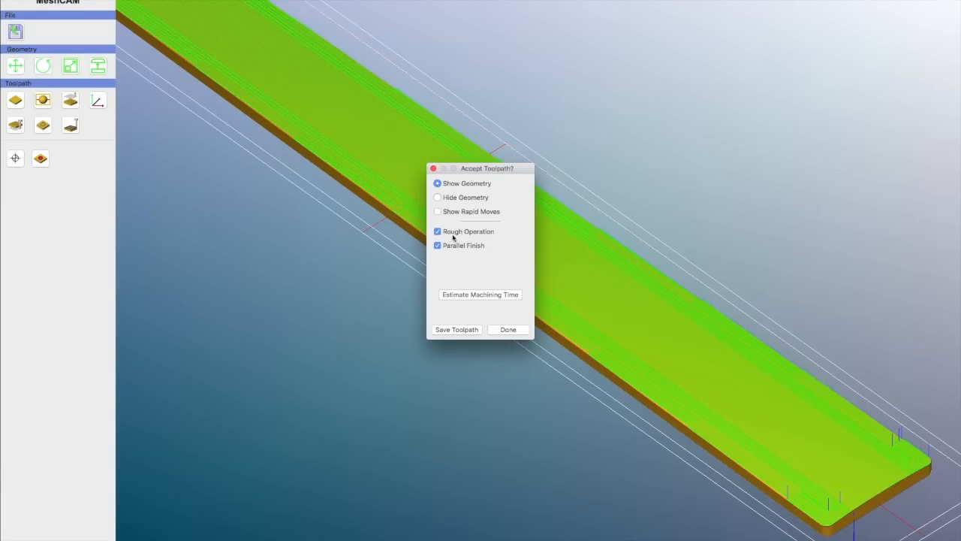
click(437, 231)
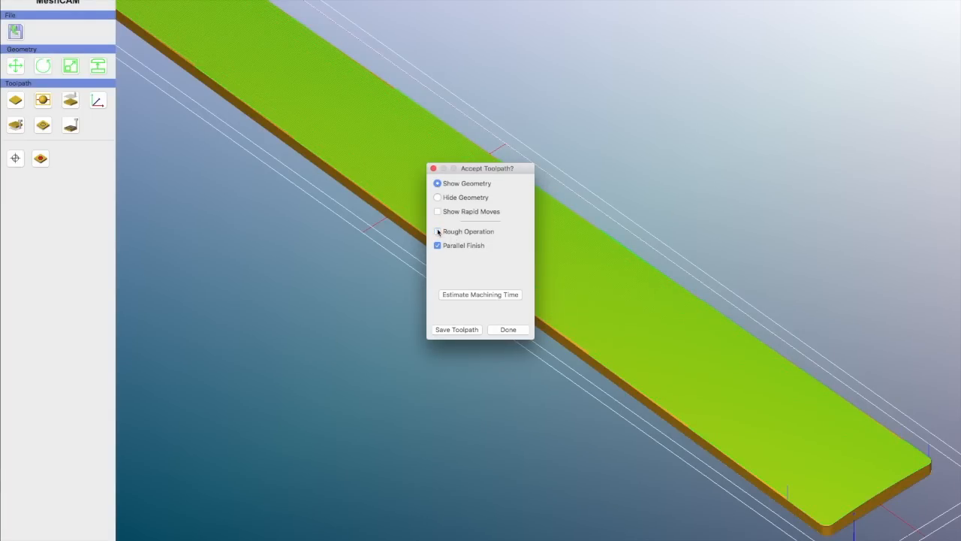
click(438, 231)
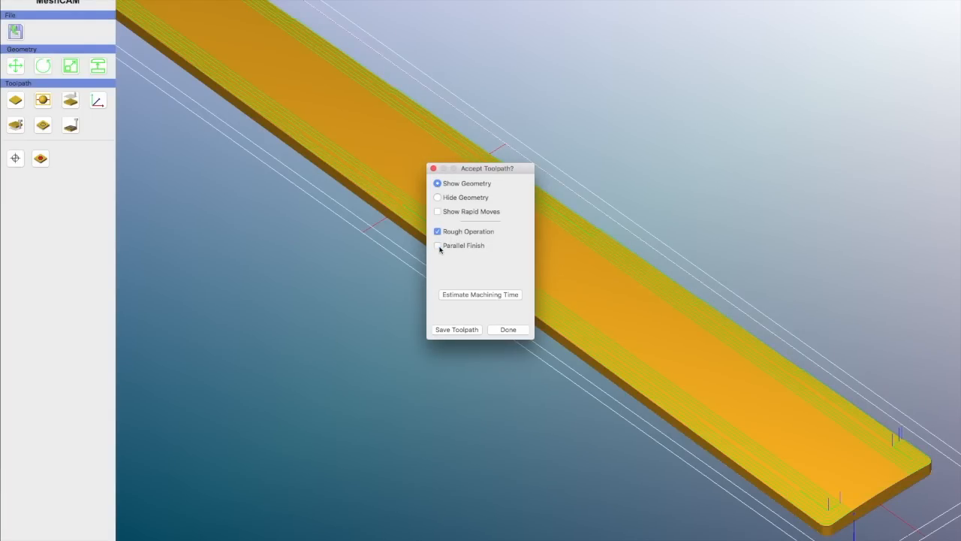
click(438, 246)
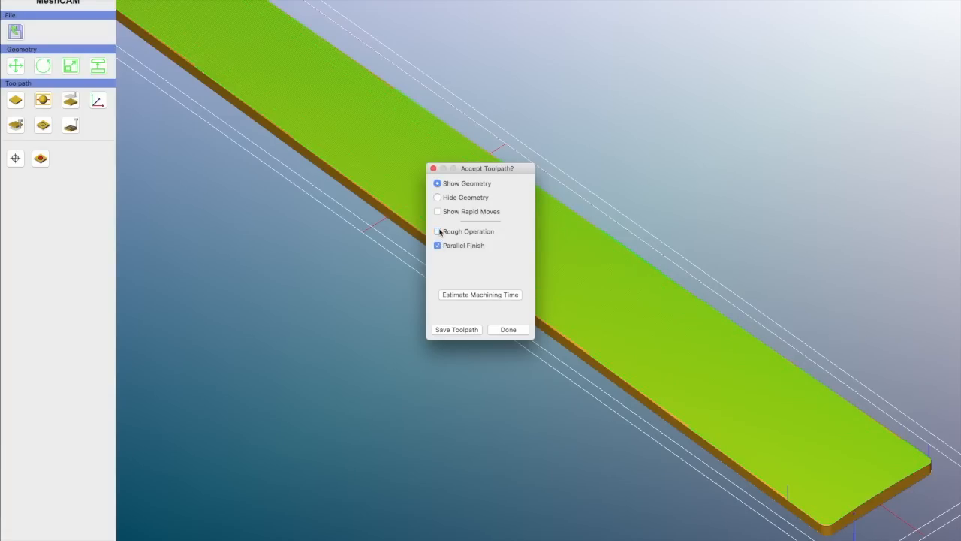
click(456, 329)
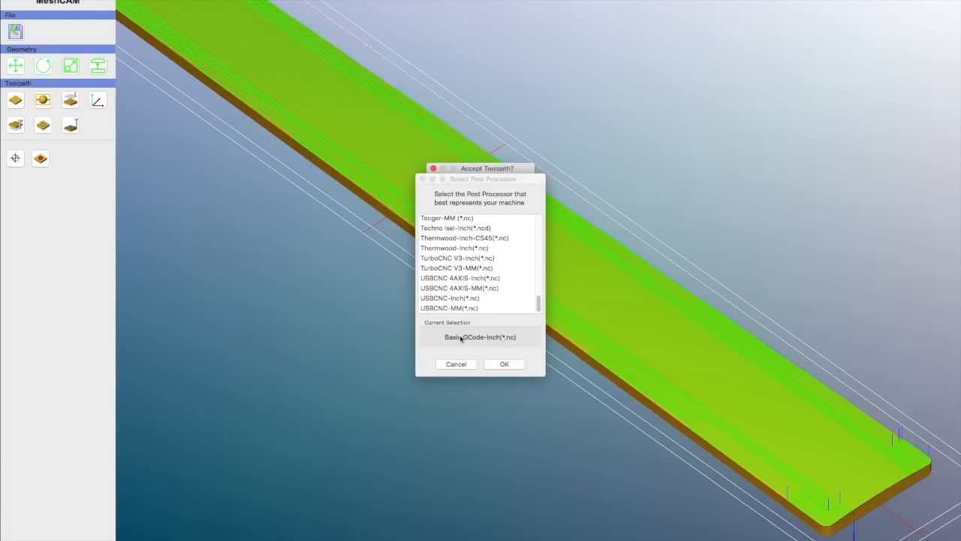
Step: Save the G-code with the Basic GCode-Inch post as 'Fretboard Radius' and close the preview
click(503, 364)
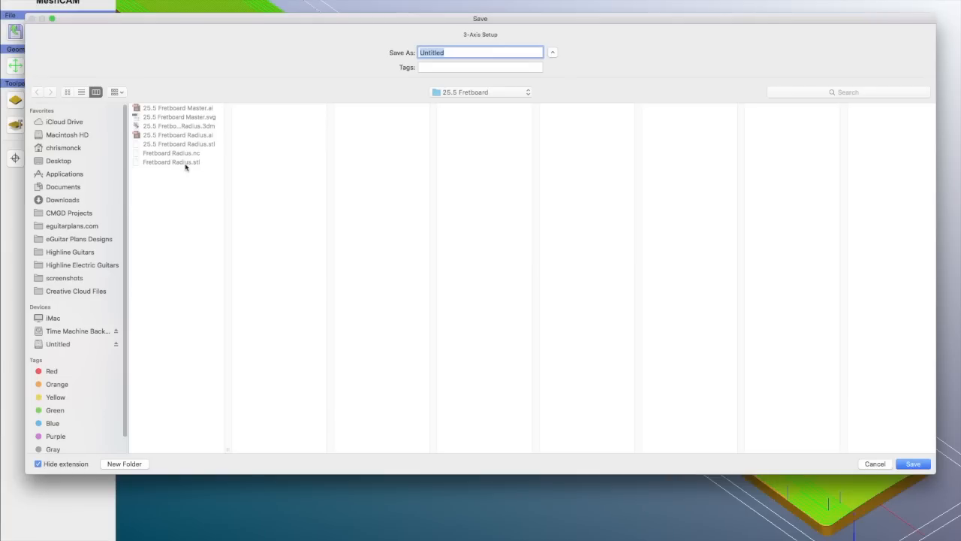
text(Fretboard Radius)
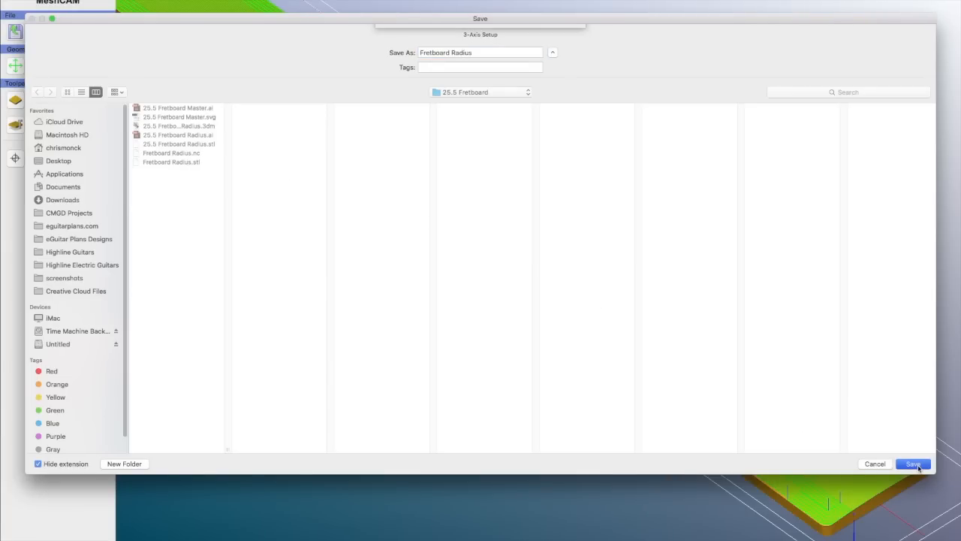
click(913, 463)
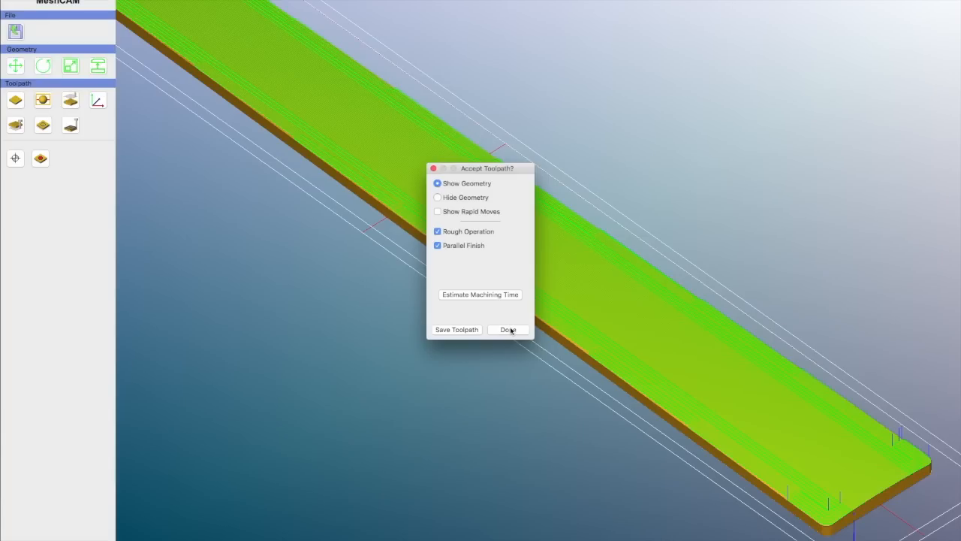
click(507, 329)
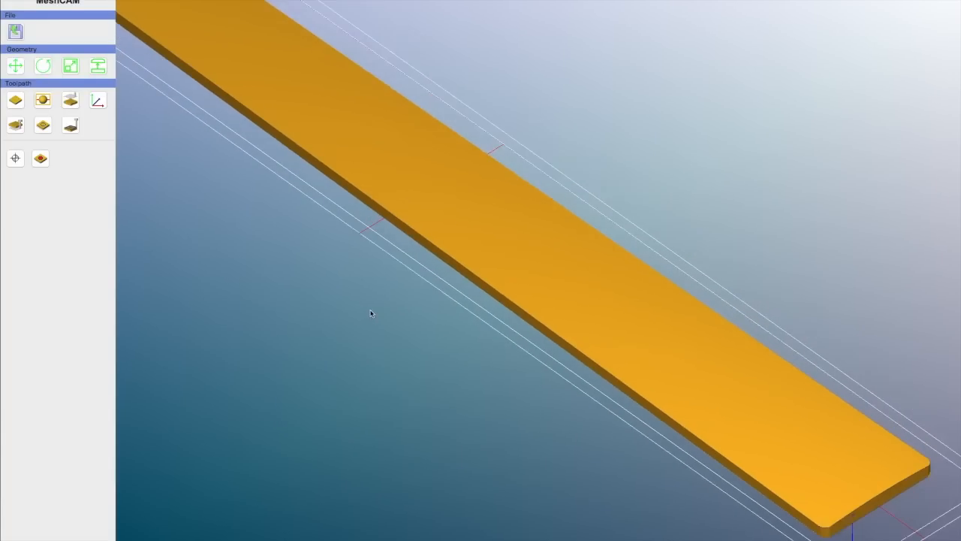